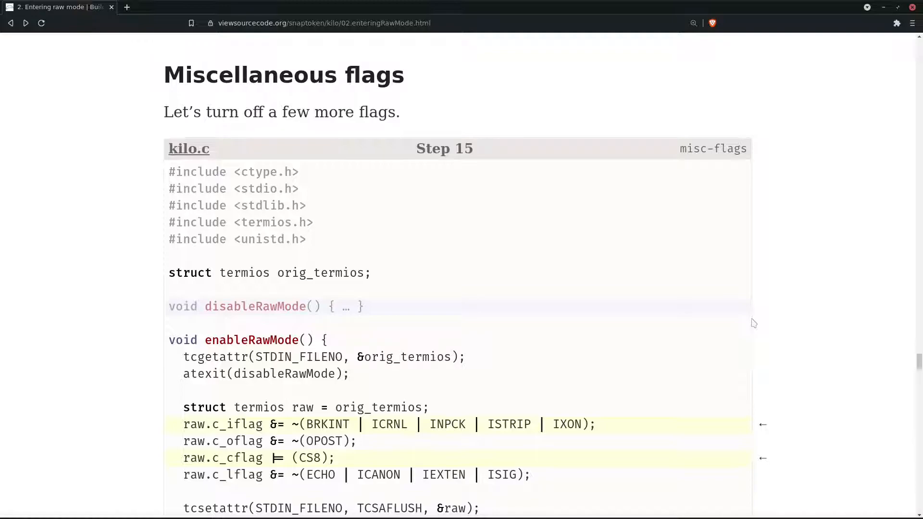
pyautogui.moveTo(475, 163)
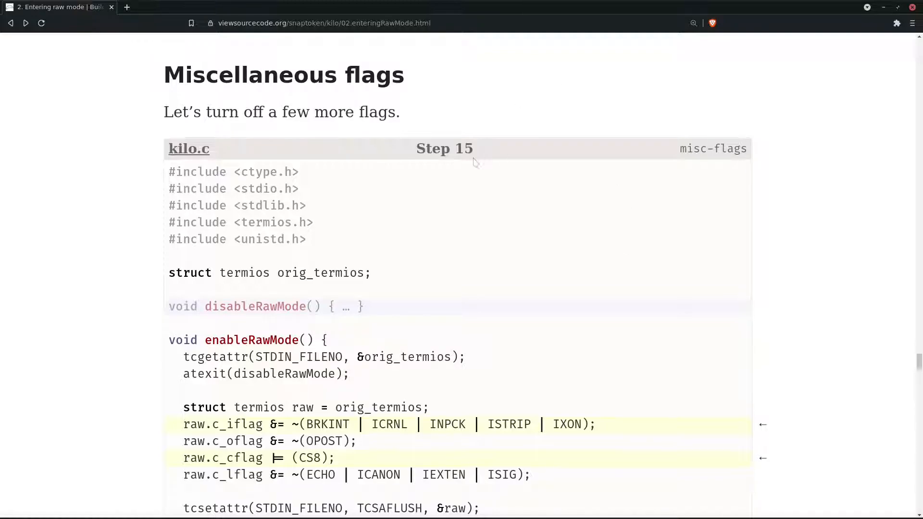
pyautogui.moveTo(407, 213)
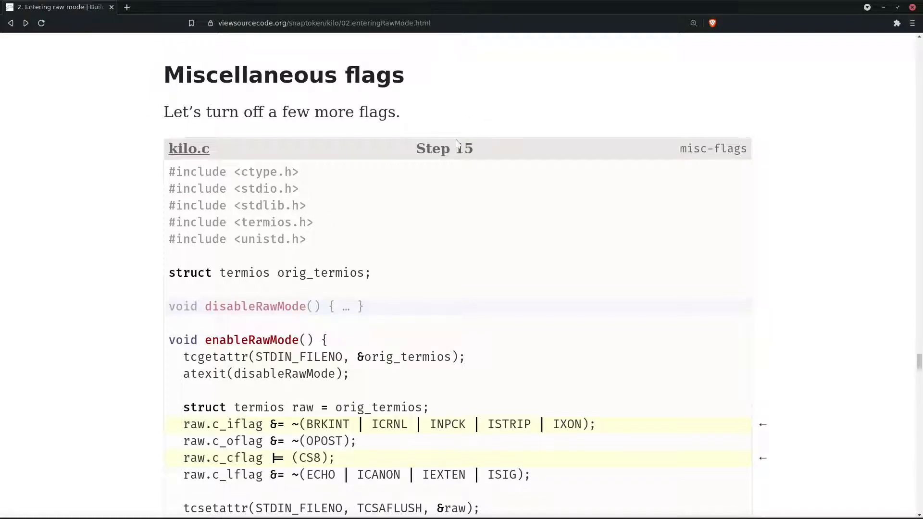
pyautogui.moveTo(393, 253)
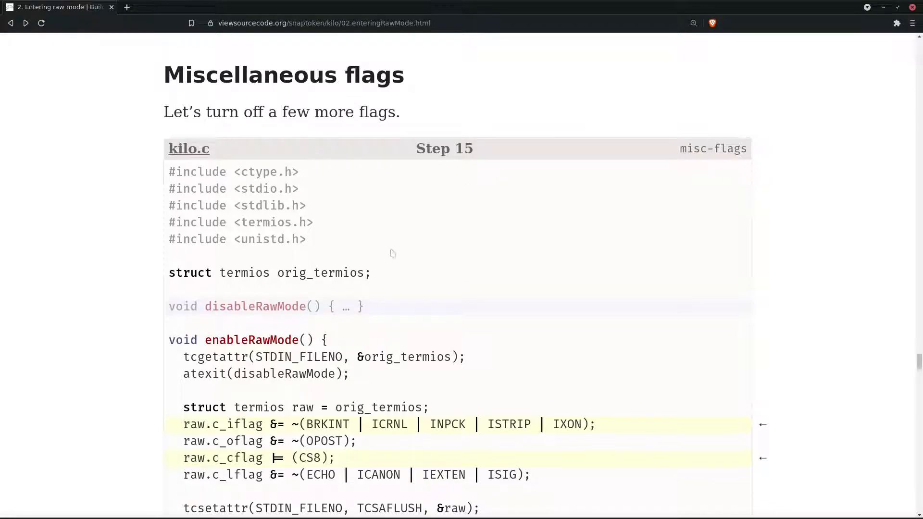
# Read Step 15's miscellaneous flags code and highlight the note about no observable effects.
pyautogui.scroll(-3)
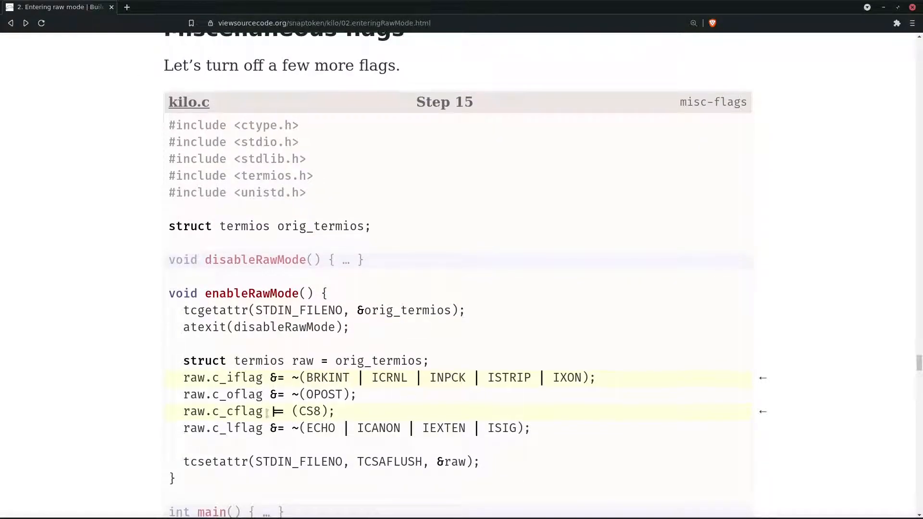
pyautogui.scroll(3)
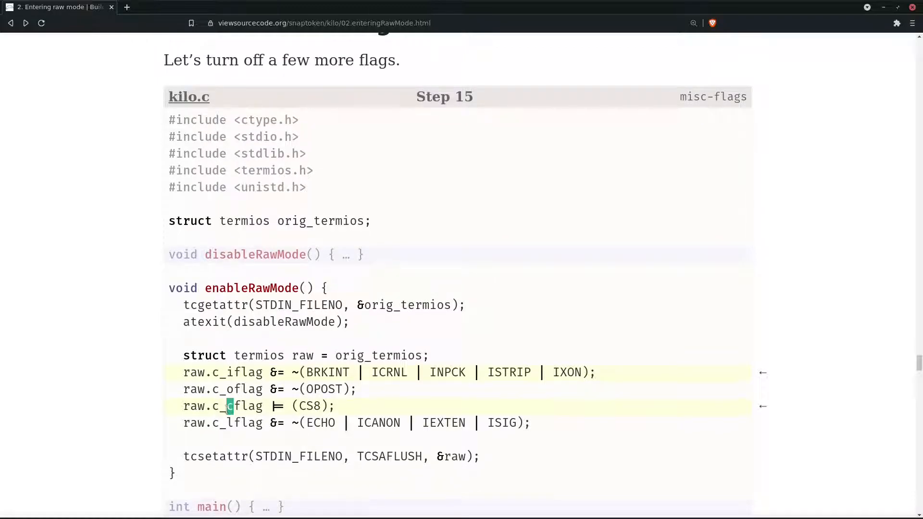
pyautogui.scroll(-3)
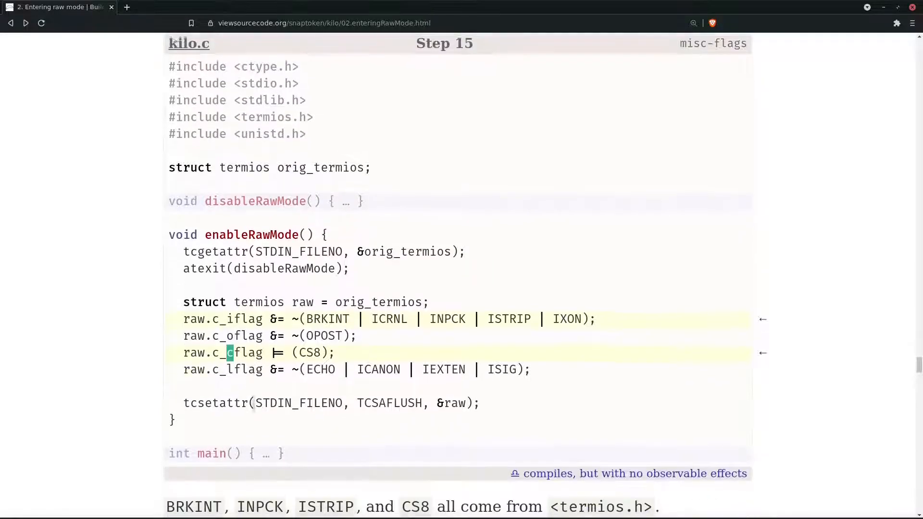
pyautogui.scroll(-3)
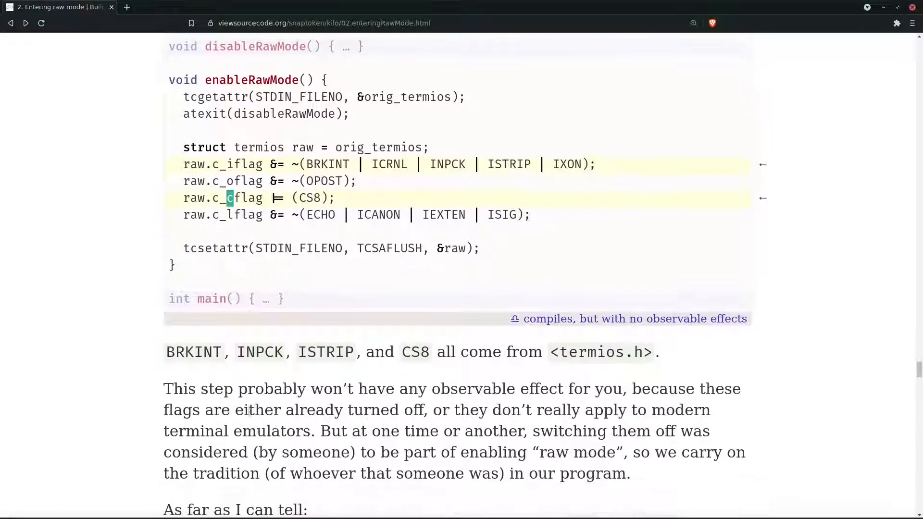
pyautogui.scroll(3)
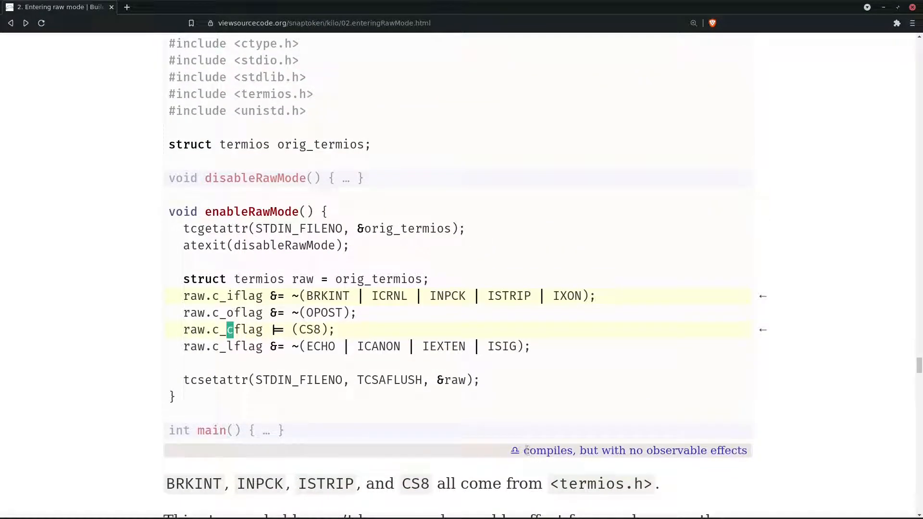
pyautogui.doubleClick(548, 450)
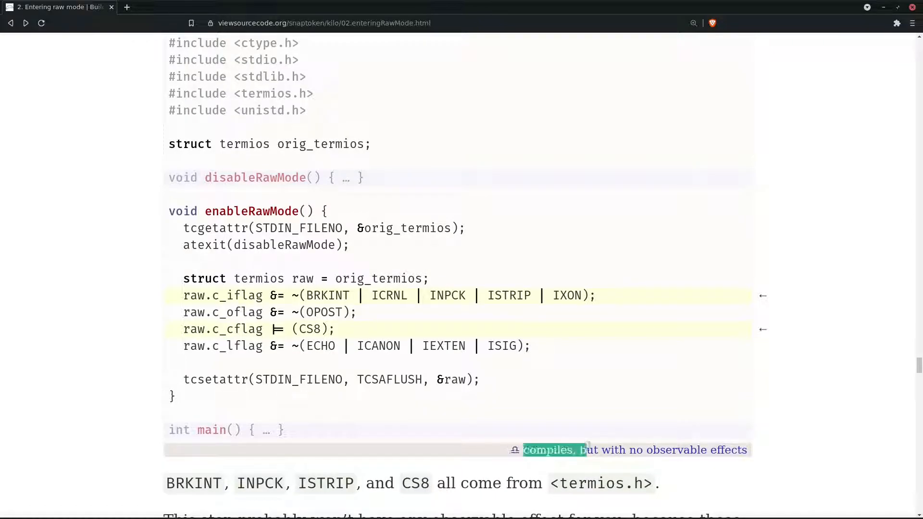
pyautogui.scroll(3)
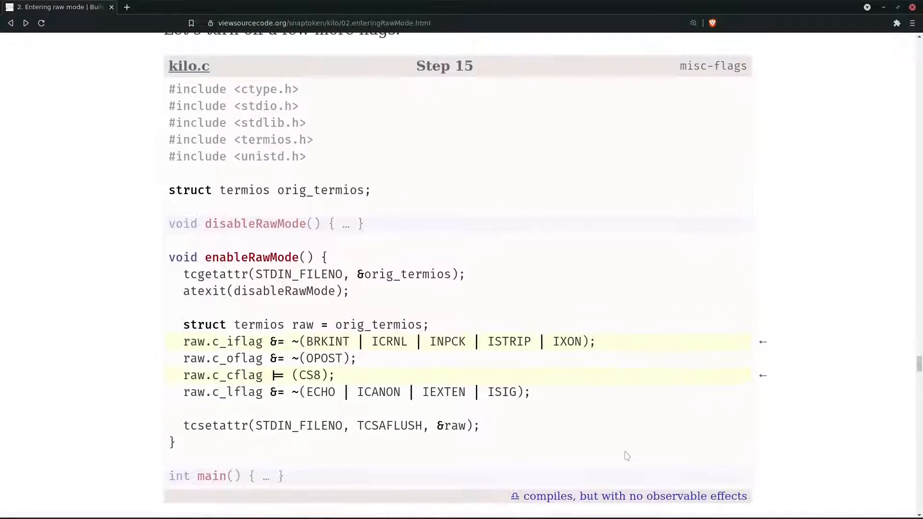
pyautogui.moveTo(604, 347)
pyautogui.write('vi')
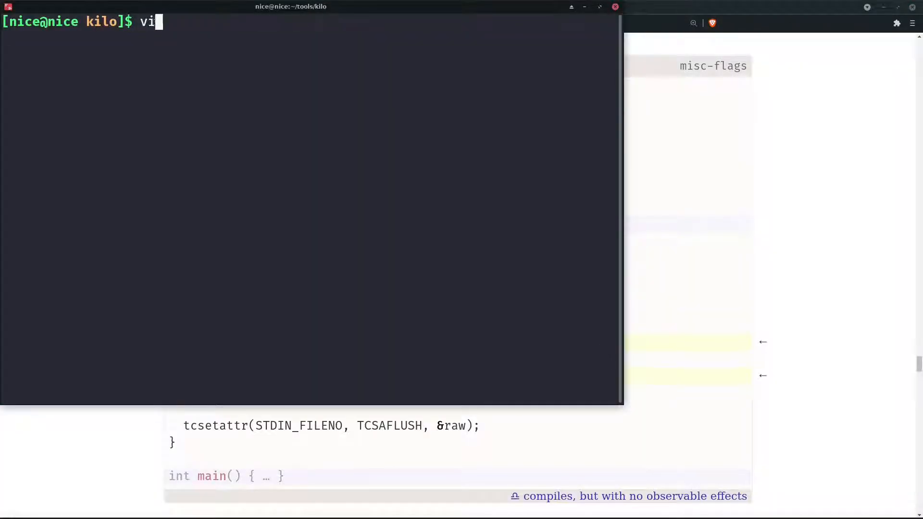
# Open kilo.c at line 21 and add BRKINT, INPCK and ISTRIP to the c_iflag mask.
pyautogui.press('Return')
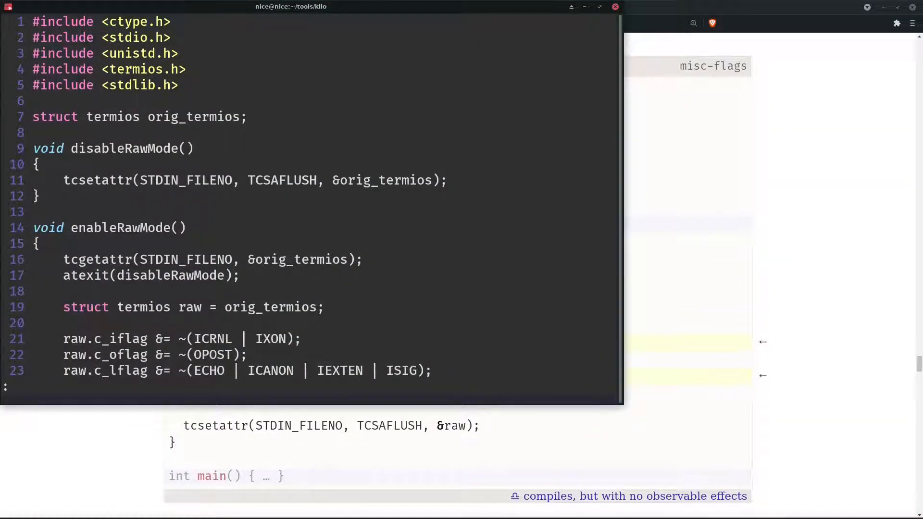
pyautogui.write('21')
pyautogui.click(324, 339)
pyautogui.write(' | ')
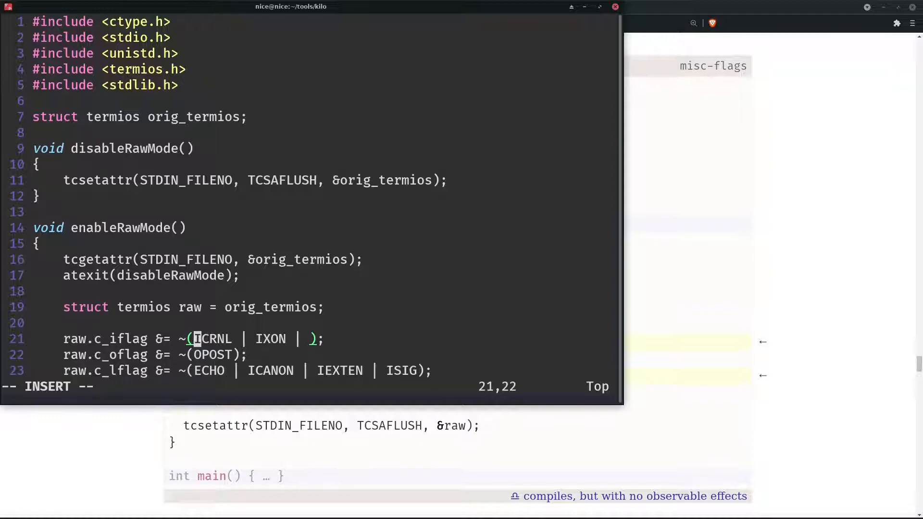
pyautogui.write('BRKINT |')
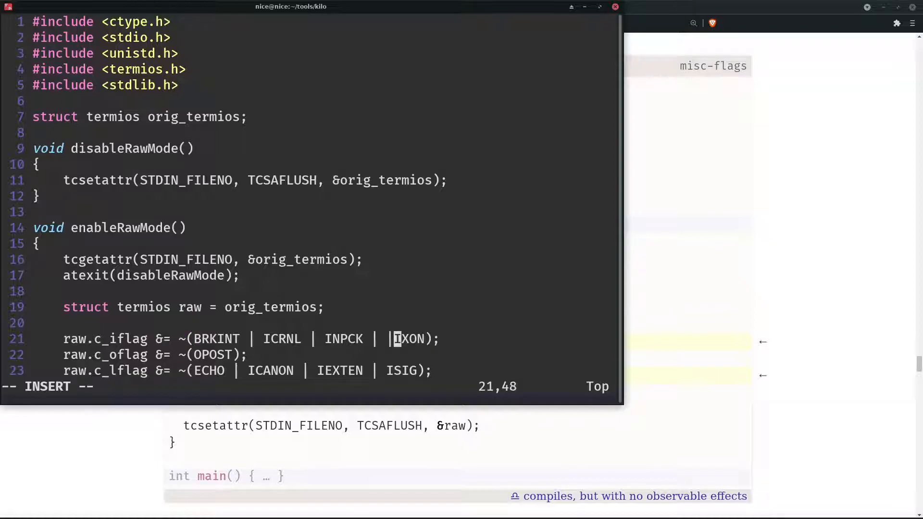
pyautogui.write('IS')
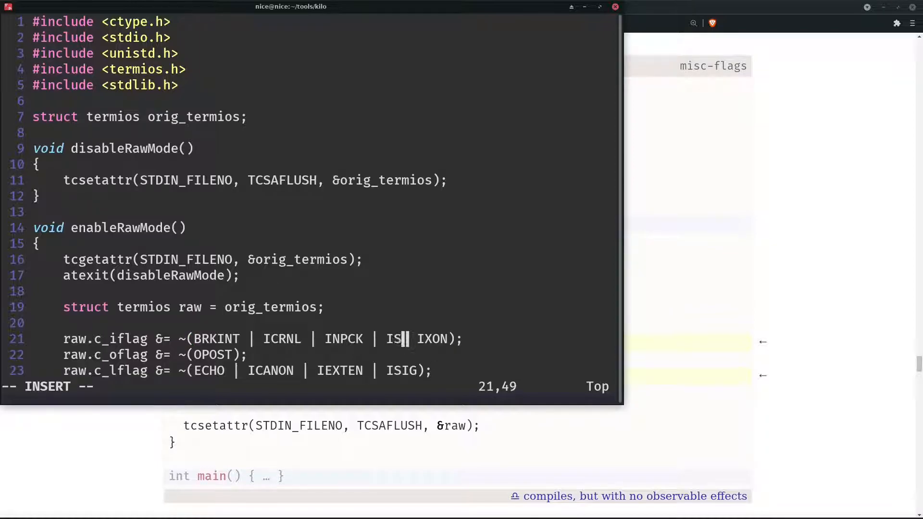
pyautogui.press('BackSpace')
pyautogui.write('TRIP ')
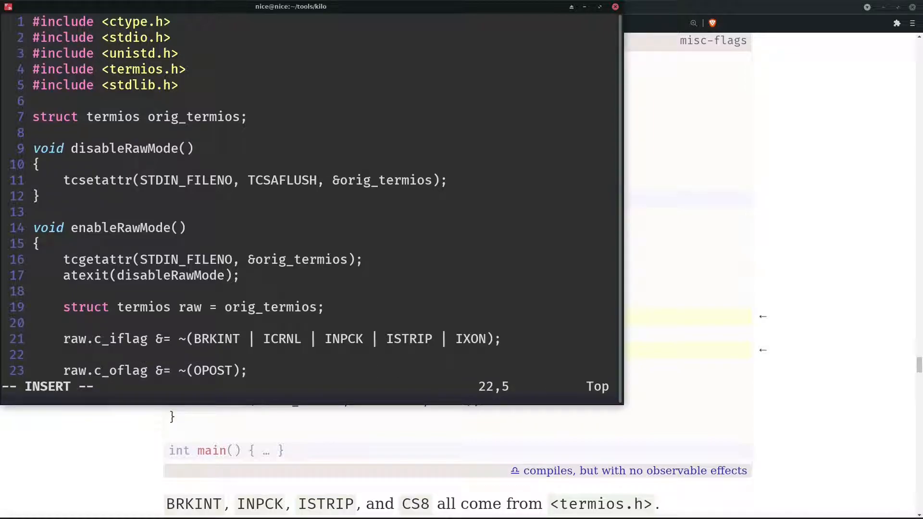
# Start a new raw.c_cflag line below the c_oflag line for CS8.
pyautogui.write('u')
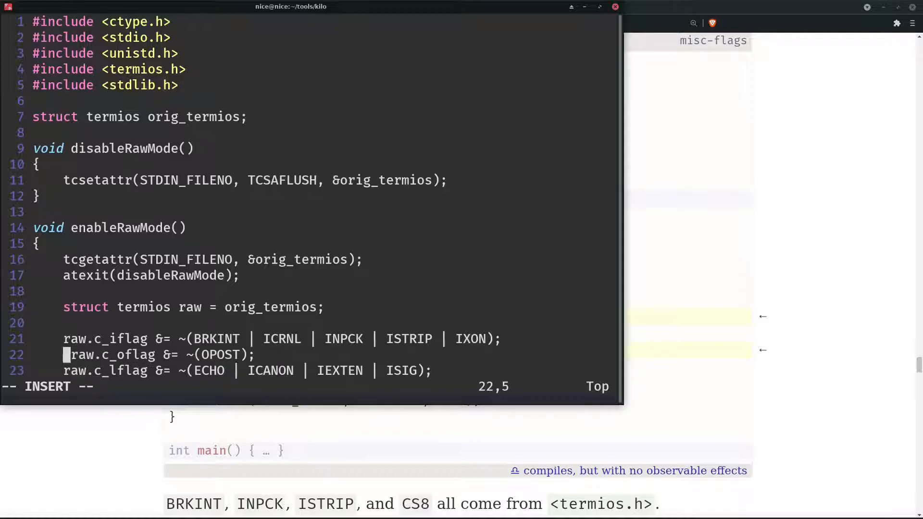
pyautogui.press('Escape')
pyautogui.write('r')
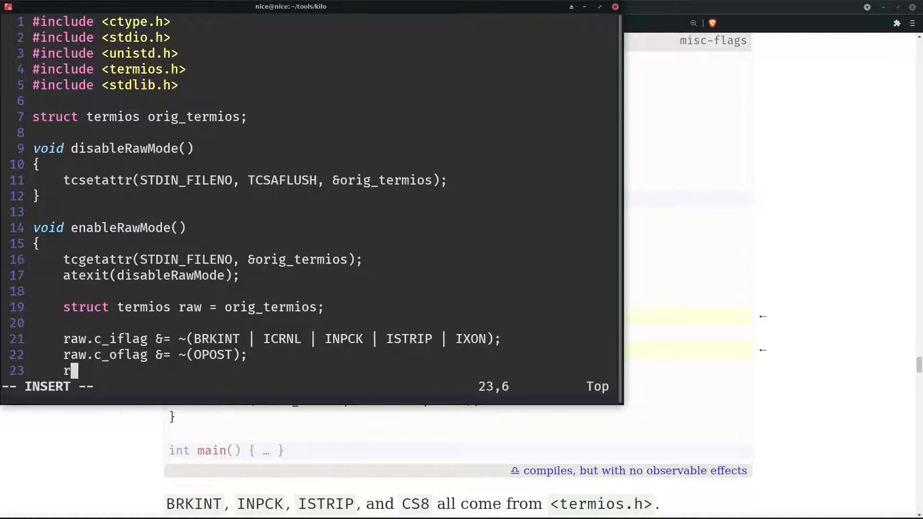
pyautogui.write('aw.c_')
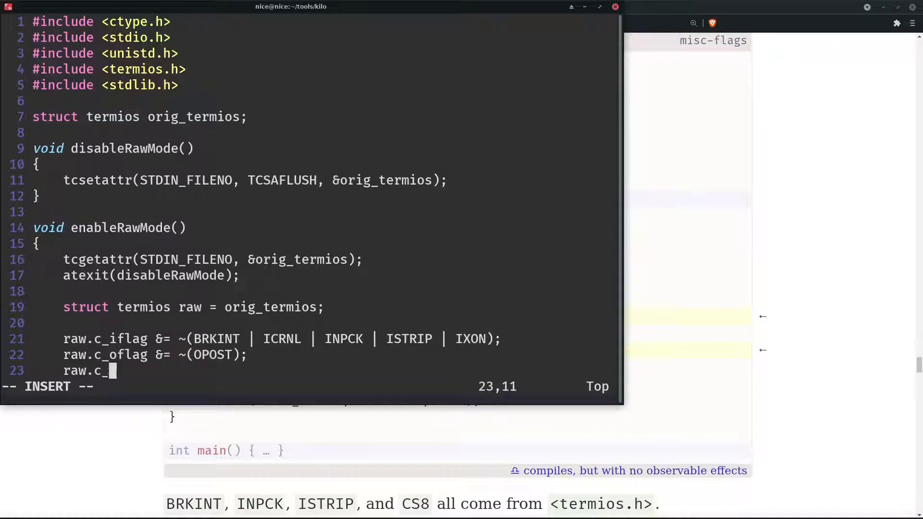
pyautogui.write('cflag')
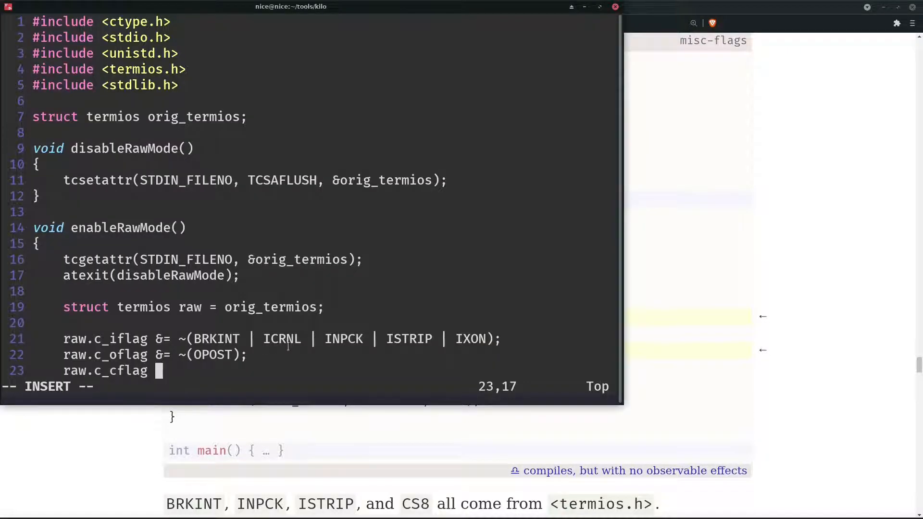
pyautogui.write('!')
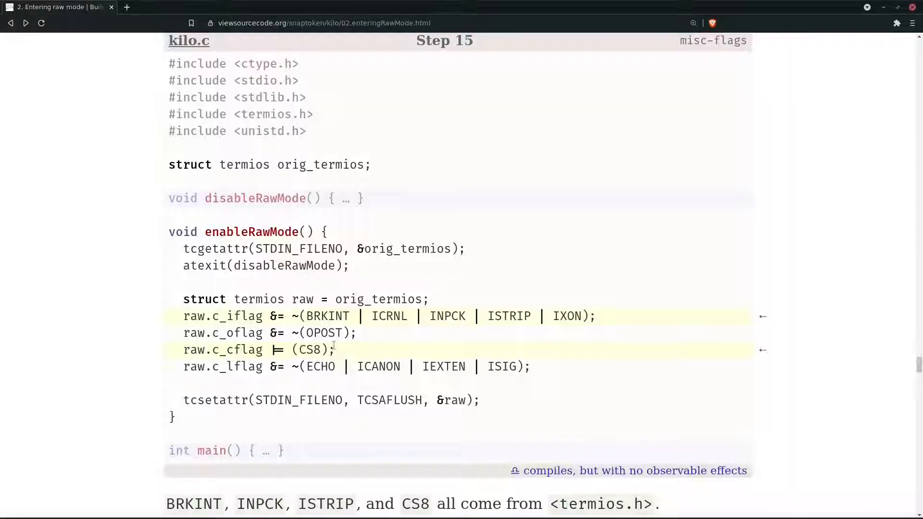
pyautogui.scroll(-3)
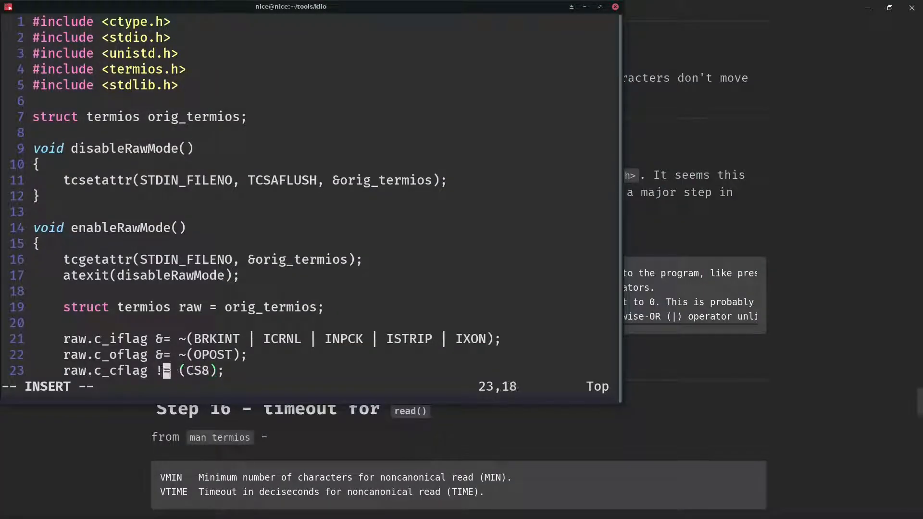
# Change the CS8 line's != to |=, rebuild with make kilo, and test ./kilo with keypresses.
pyautogui.write('|')
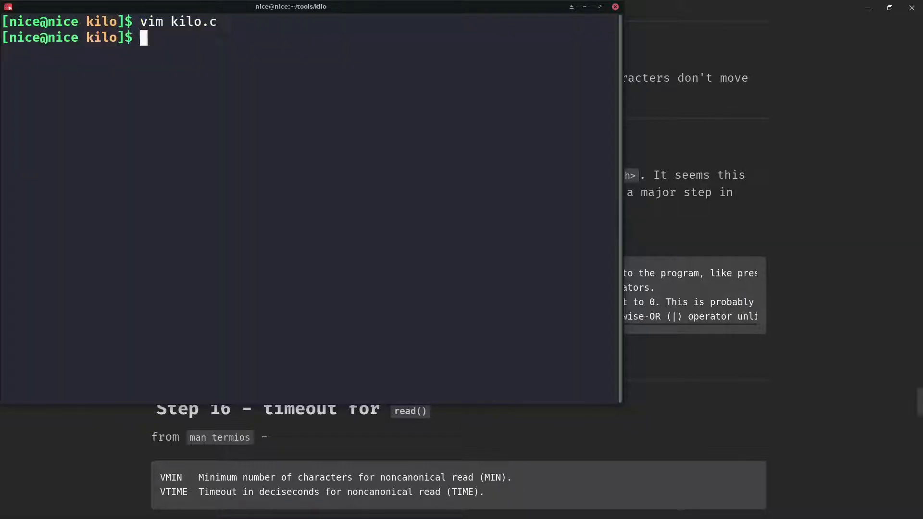
pyautogui.write('make kilo')
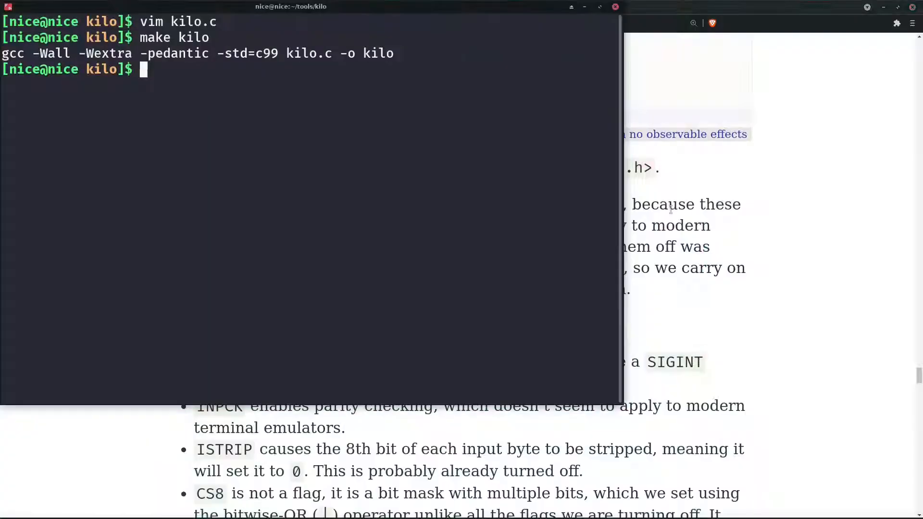
pyautogui.write('./kilo')
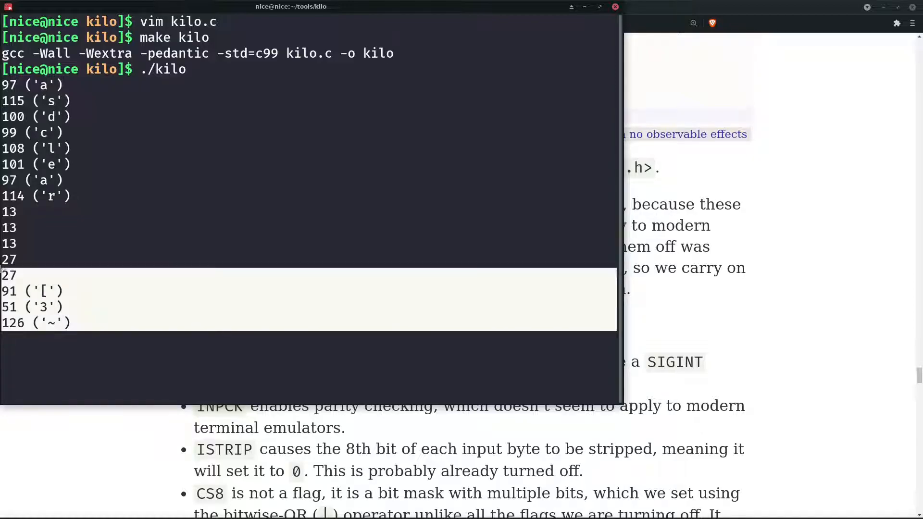
pyautogui.press('space')
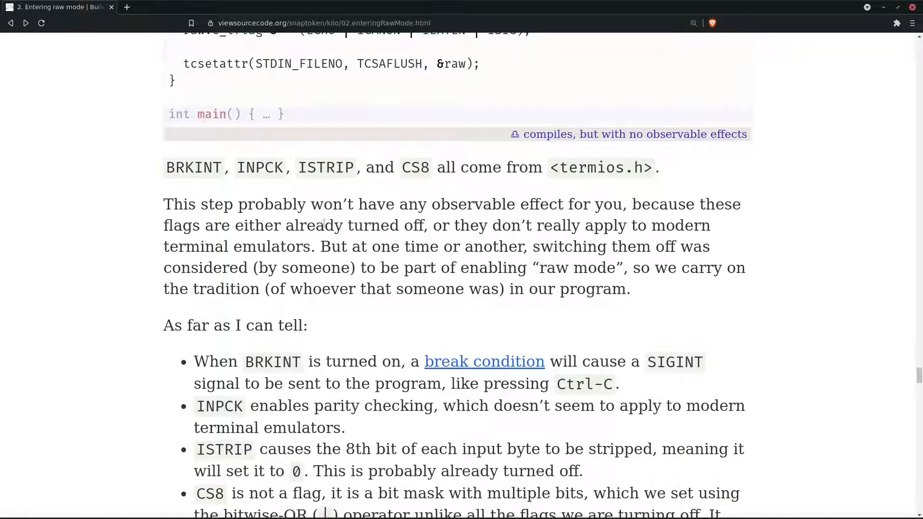
pyautogui.moveTo(508, 204)
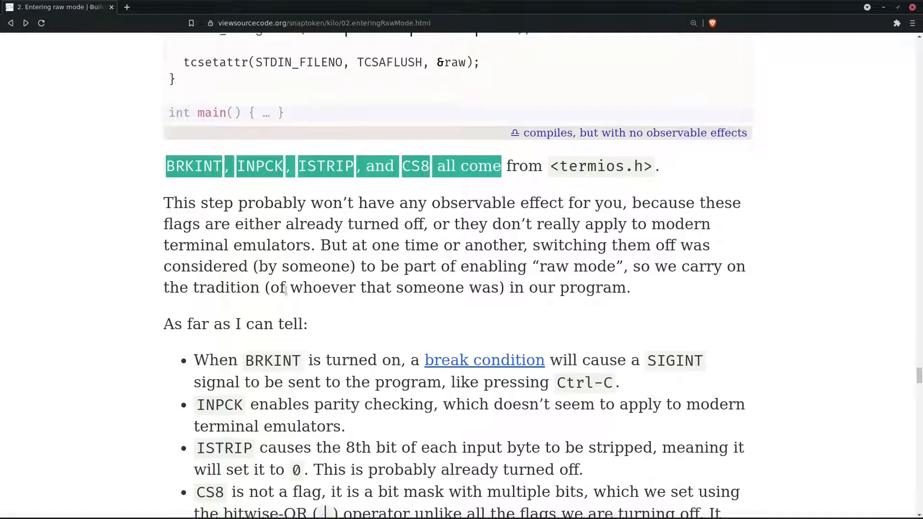
# Read the BRKINT, INPCK, ISTRIP and CS8 explanations, highlighting a word in INPCK's.
pyautogui.scroll(-3)
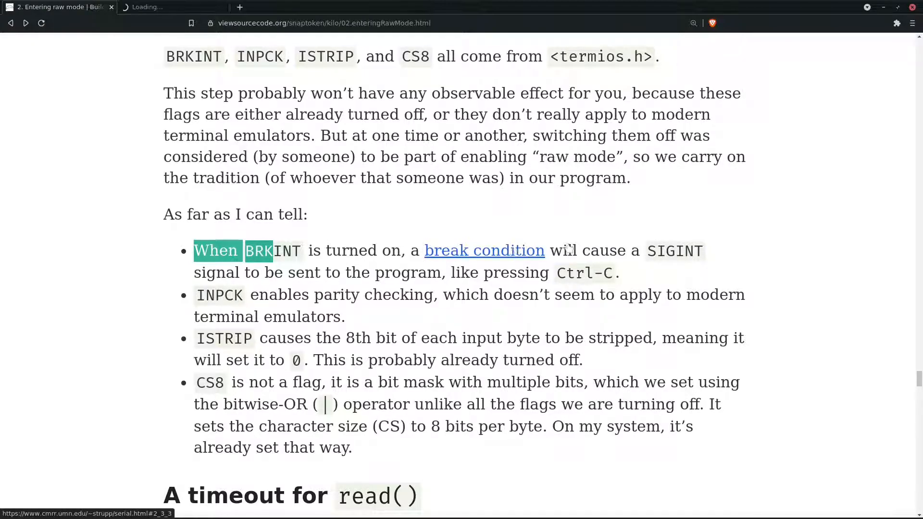
pyautogui.moveTo(723, 277)
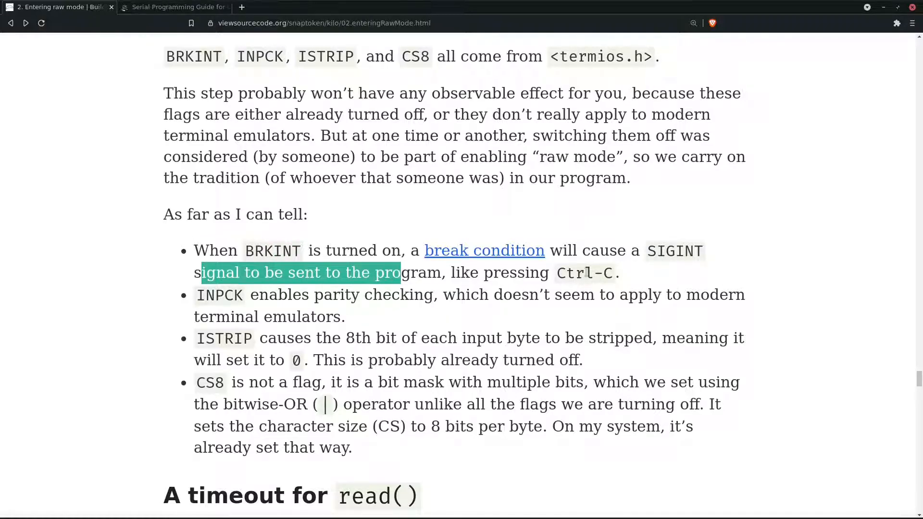
pyautogui.scroll(-3)
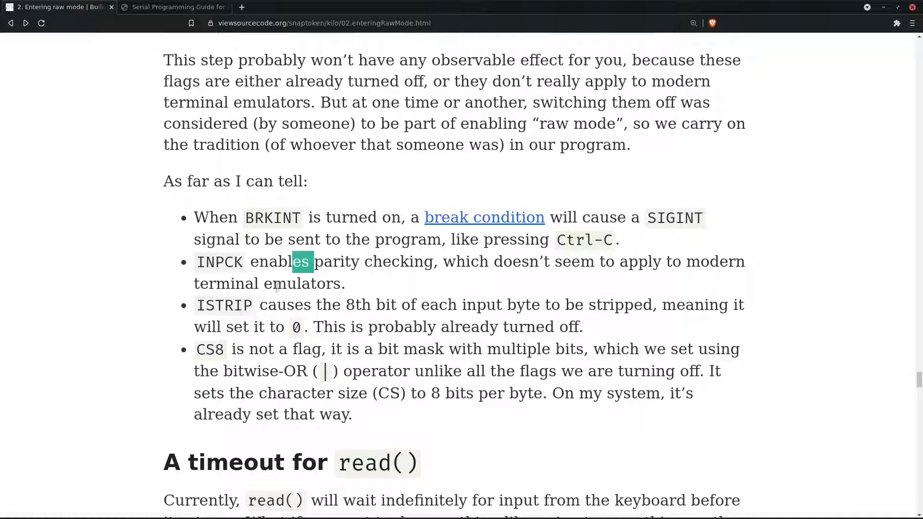
pyautogui.moveTo(412, 281)
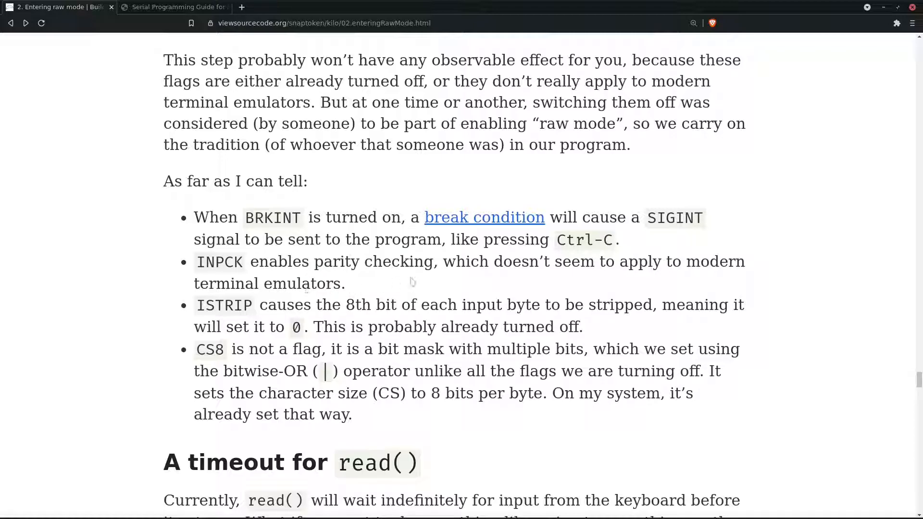
pyautogui.doubleClick(412, 261)
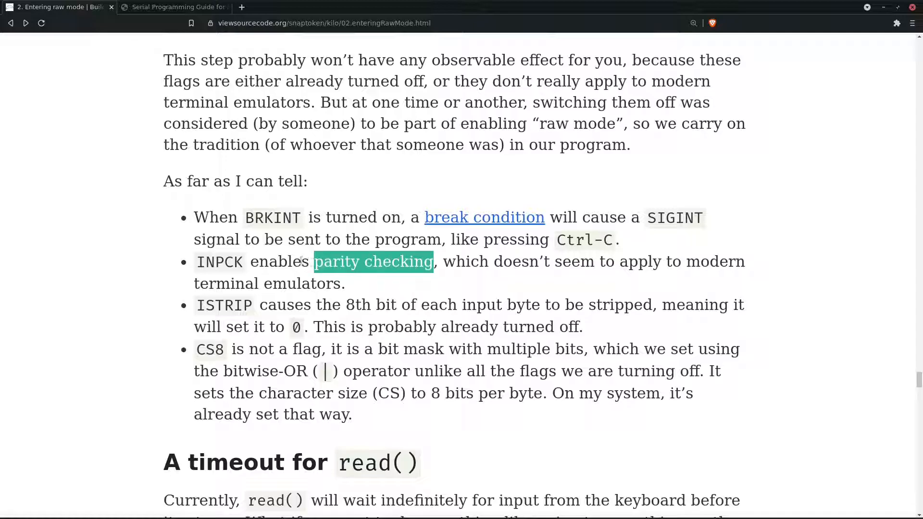
pyautogui.click(170, 6)
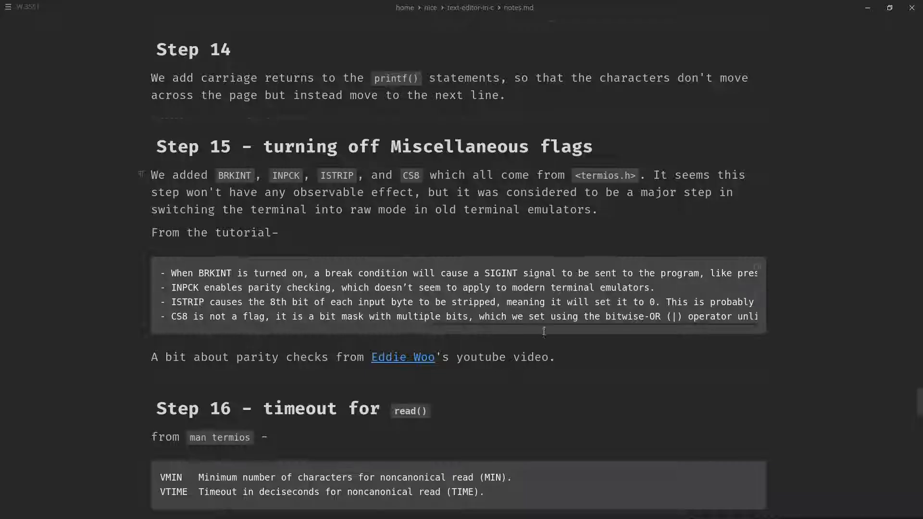
# Open the parity-check YouTube link from the Step 15 notes.
pyautogui.click(403, 356)
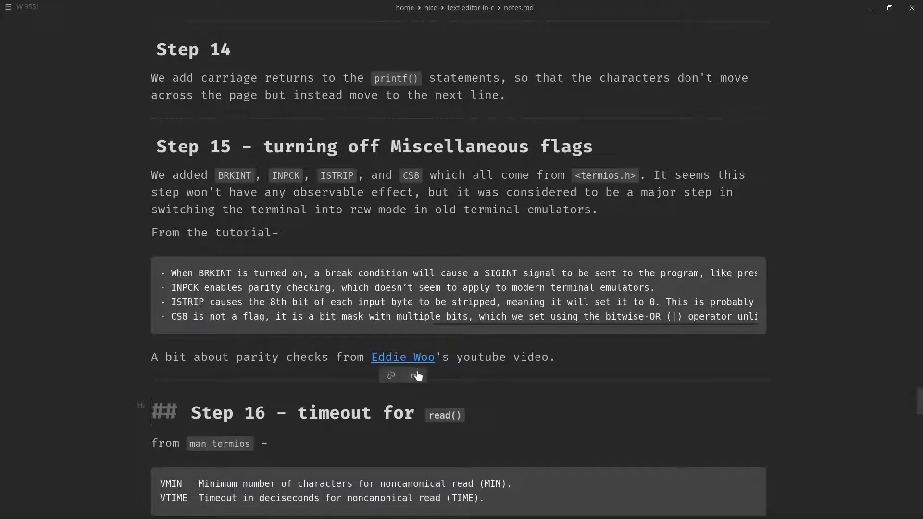
pyautogui.click(403, 357)
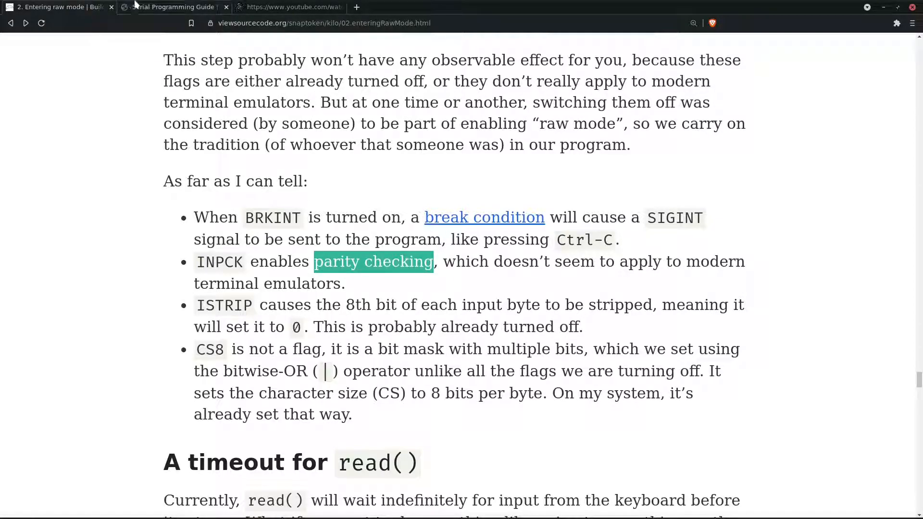
# Read the Serial Programming Guide's 'What Is a Break?' section, then go to the parity video.
pyautogui.click(171, 6)
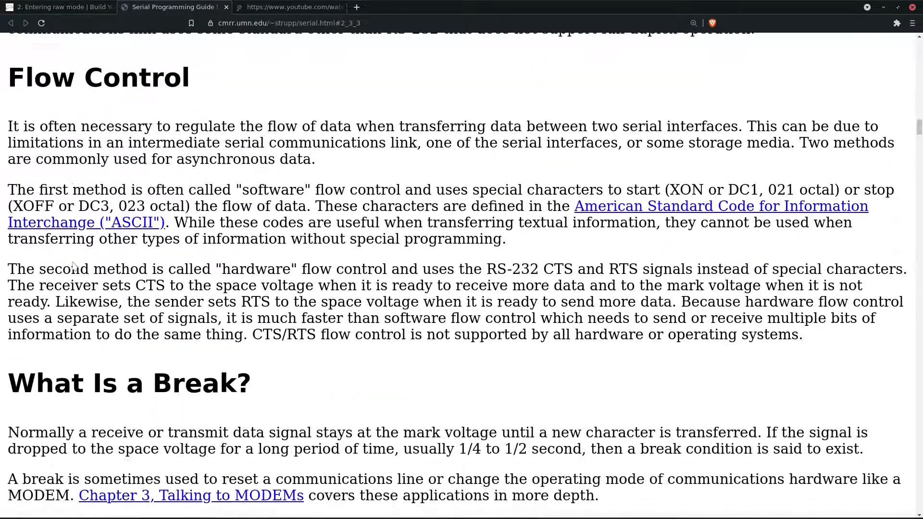
pyautogui.scroll(-3)
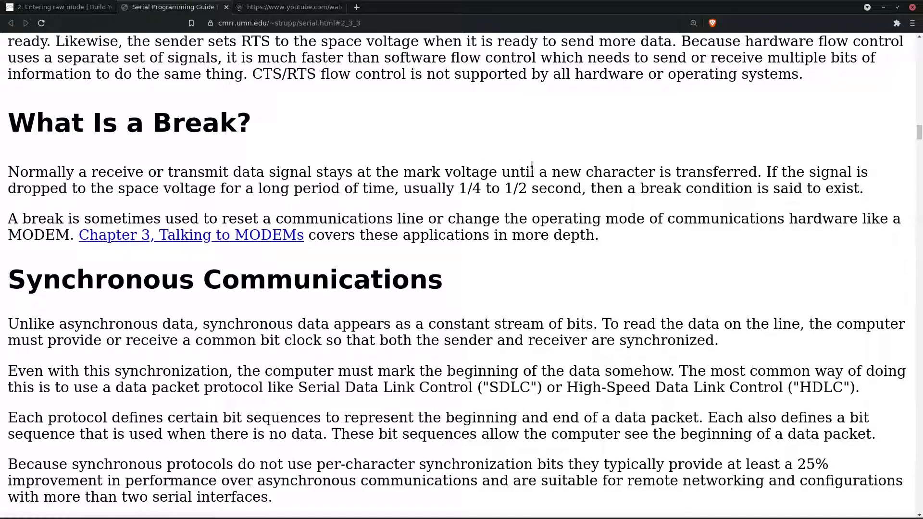
pyautogui.moveTo(811, 186)
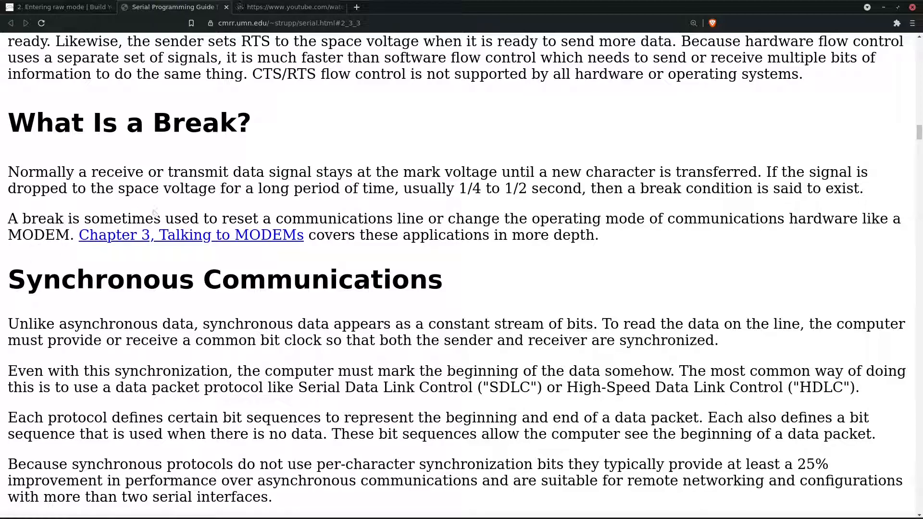
pyautogui.moveTo(377, 182)
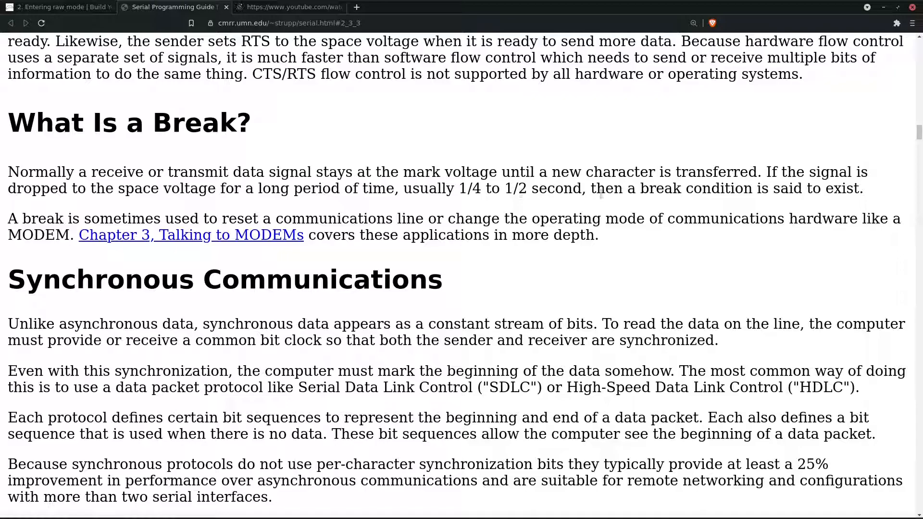
pyautogui.scroll(-3)
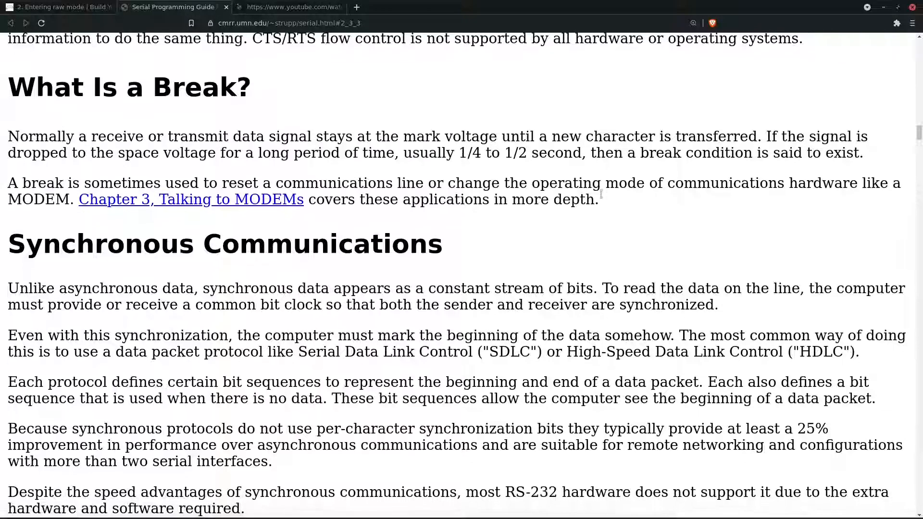
pyautogui.scroll(3)
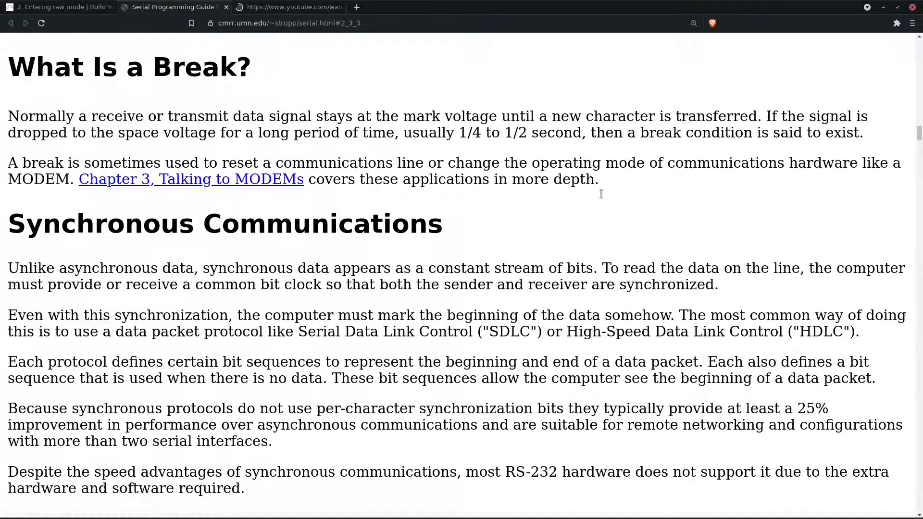
pyautogui.scroll(-3)
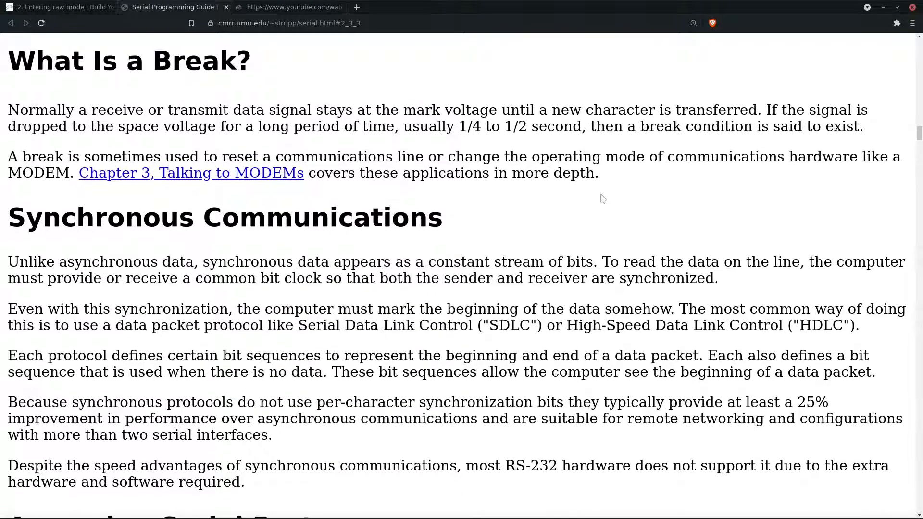
pyautogui.scroll(-3)
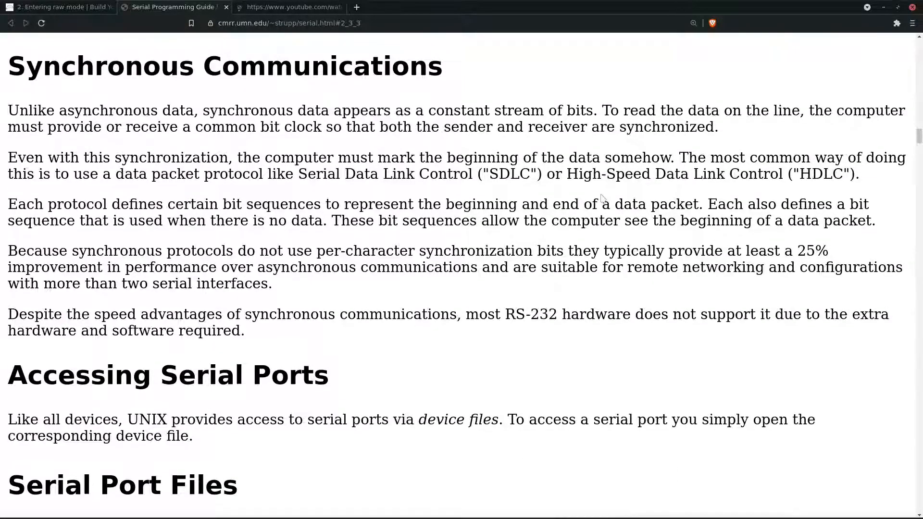
pyautogui.scroll(-3)
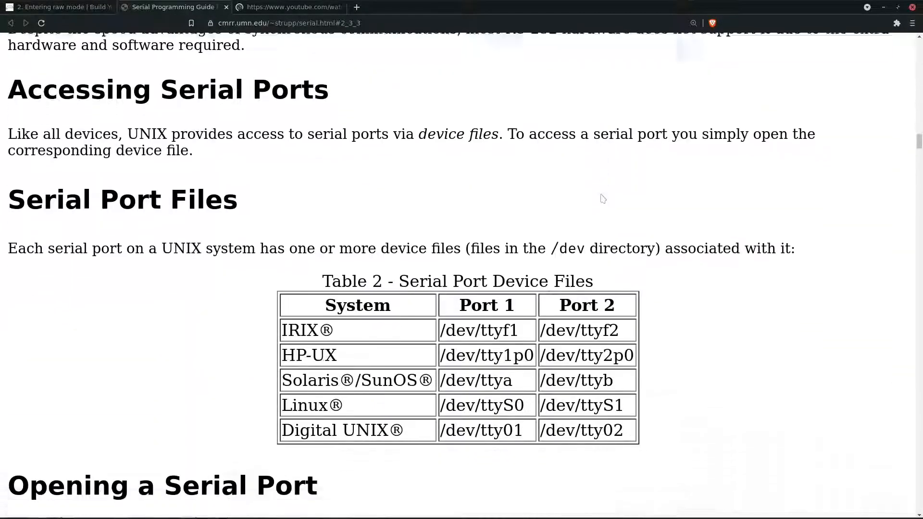
pyautogui.scroll(-3)
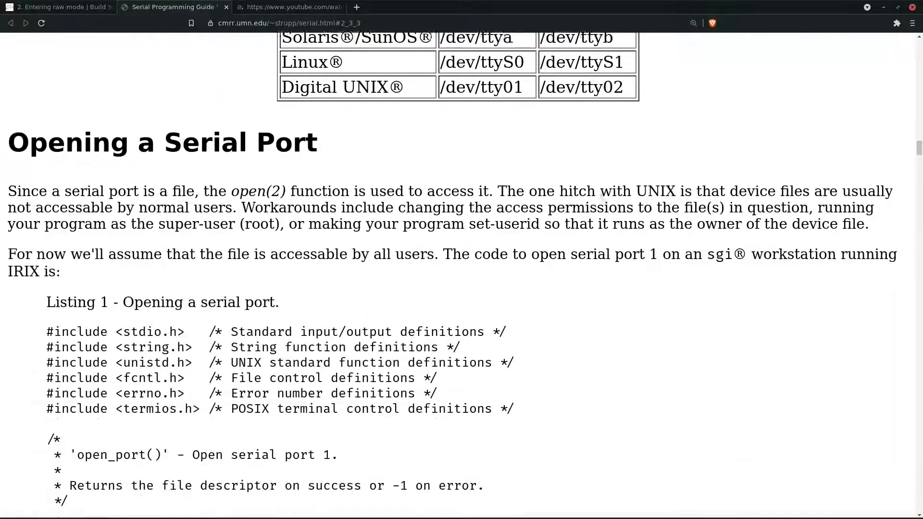
pyautogui.scroll(-3)
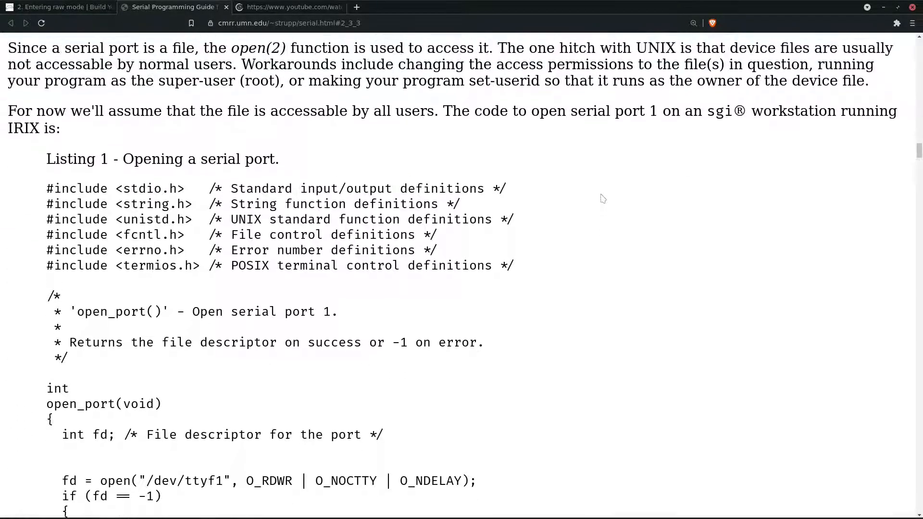
pyautogui.scroll(3)
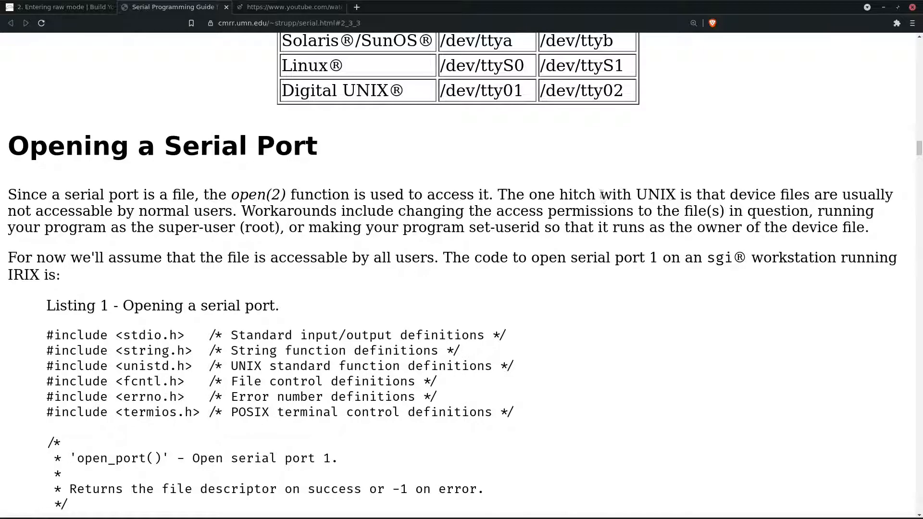
pyautogui.scroll(-3)
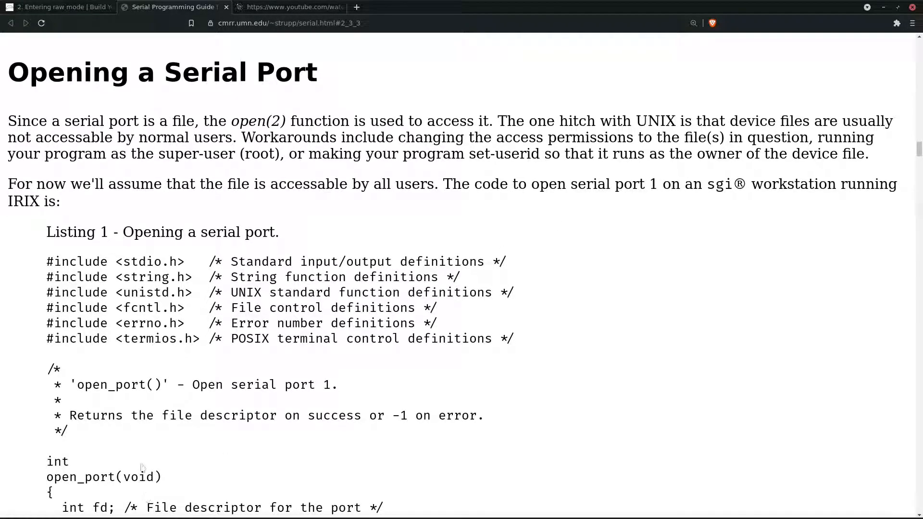
pyautogui.scroll(-3)
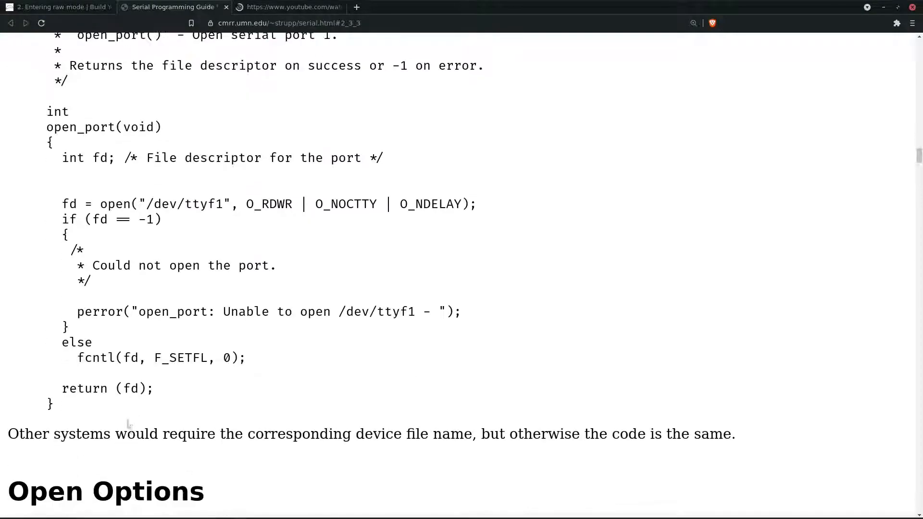
pyautogui.scroll(3)
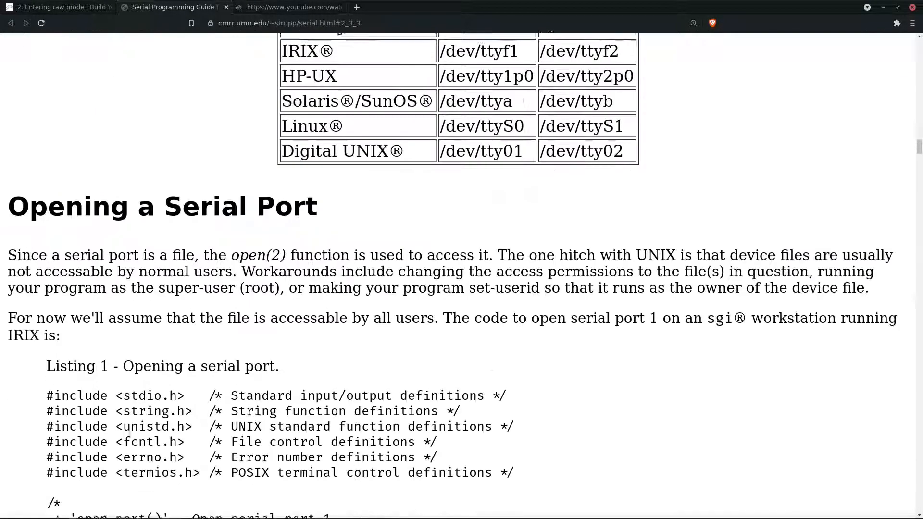
pyautogui.scroll(3)
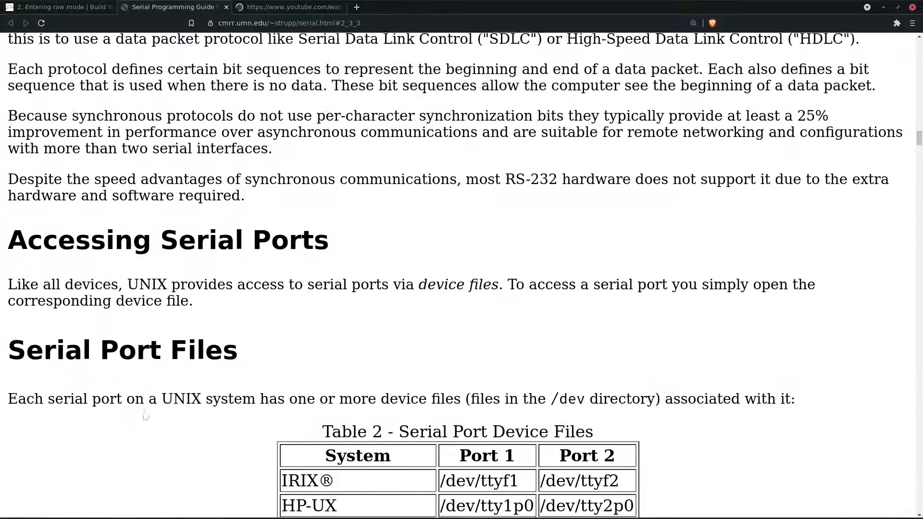
pyautogui.scroll(3)
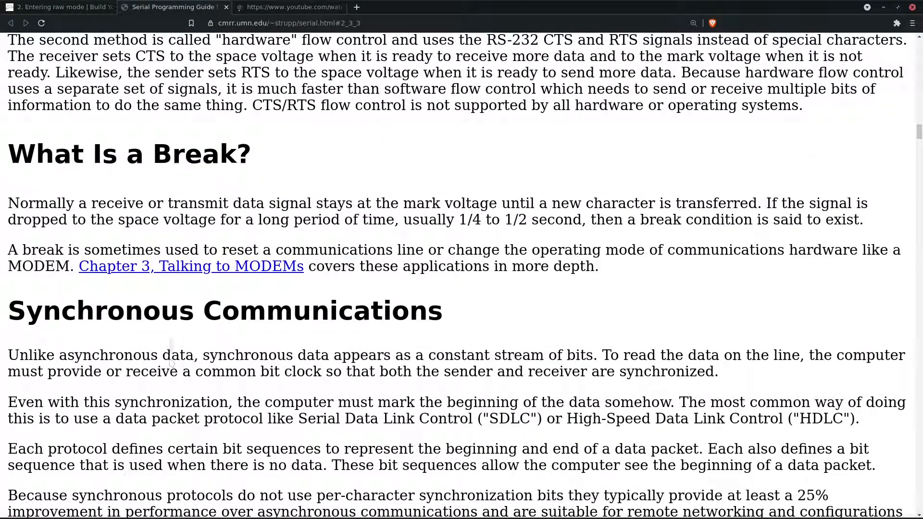
pyautogui.scroll(3)
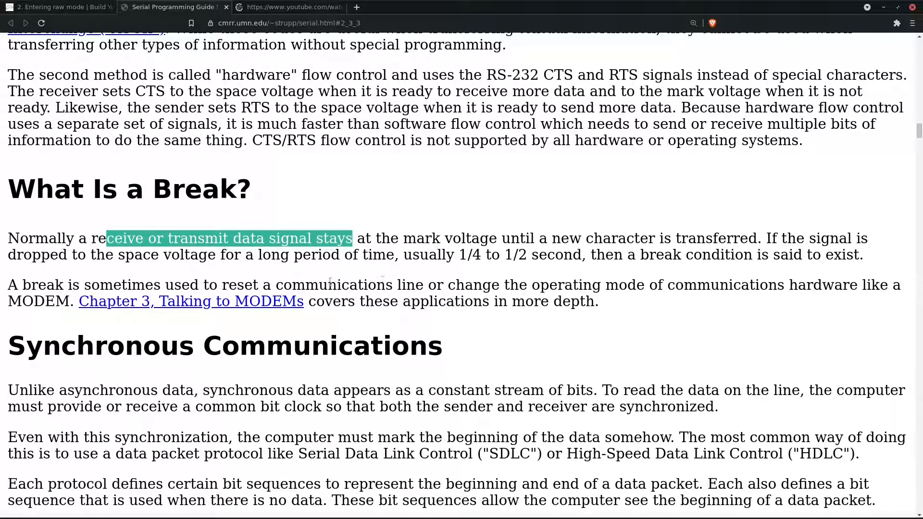
pyautogui.moveTo(309, 273)
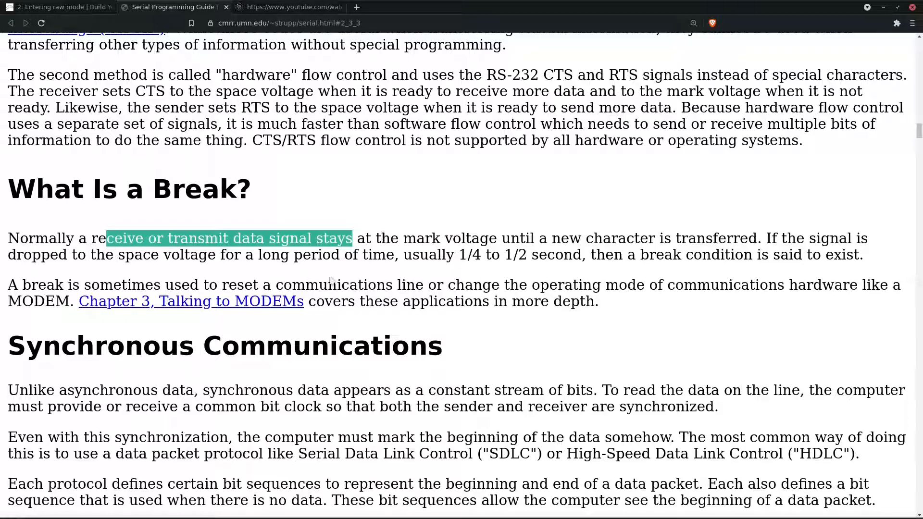
pyautogui.click(288, 7)
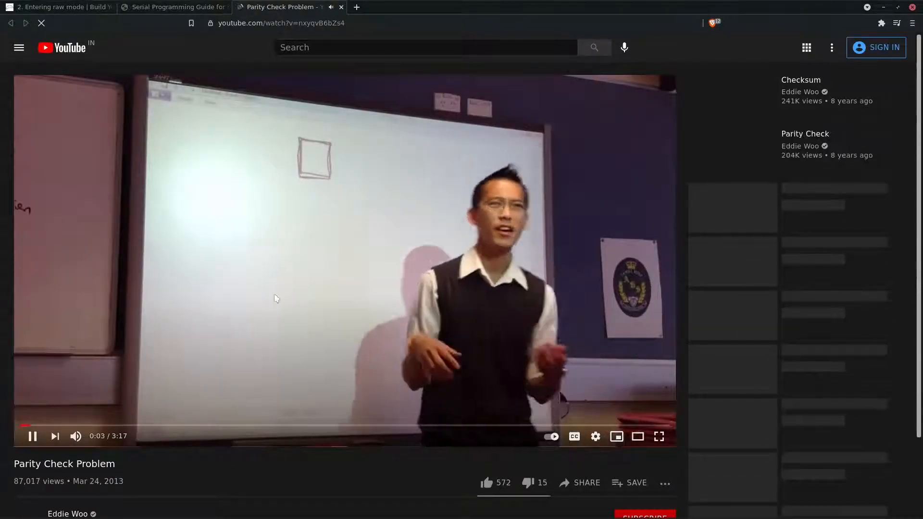
# Watch the start of the Parity Check Problem video, then return to the serial guide.
pyautogui.scroll(-3)
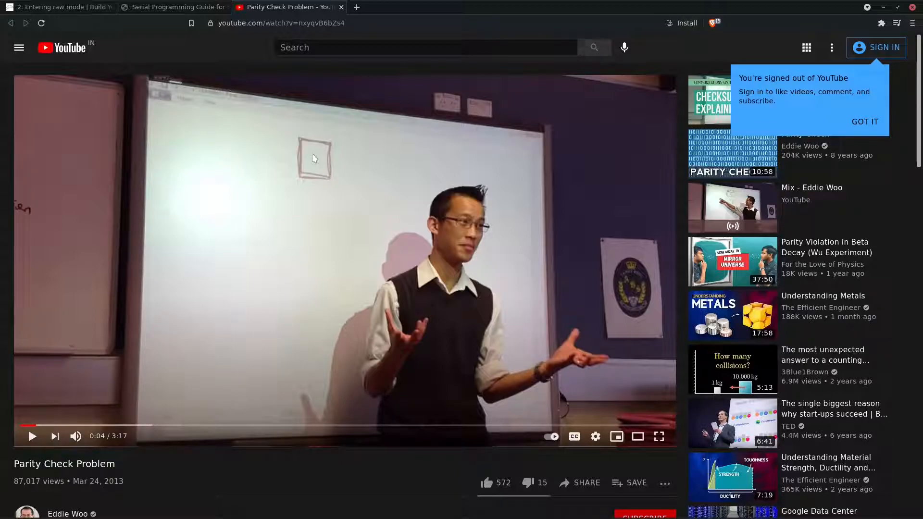
pyautogui.moveTo(135, 274)
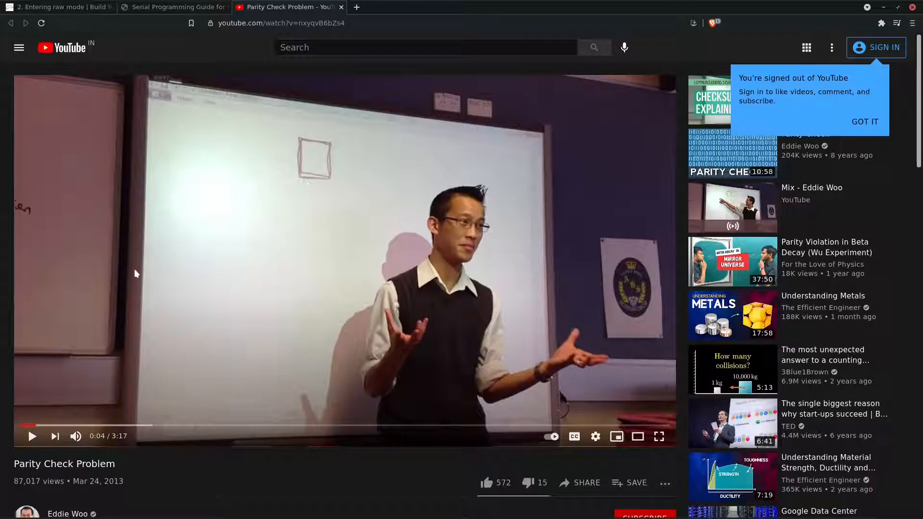
pyautogui.moveTo(468, 260)
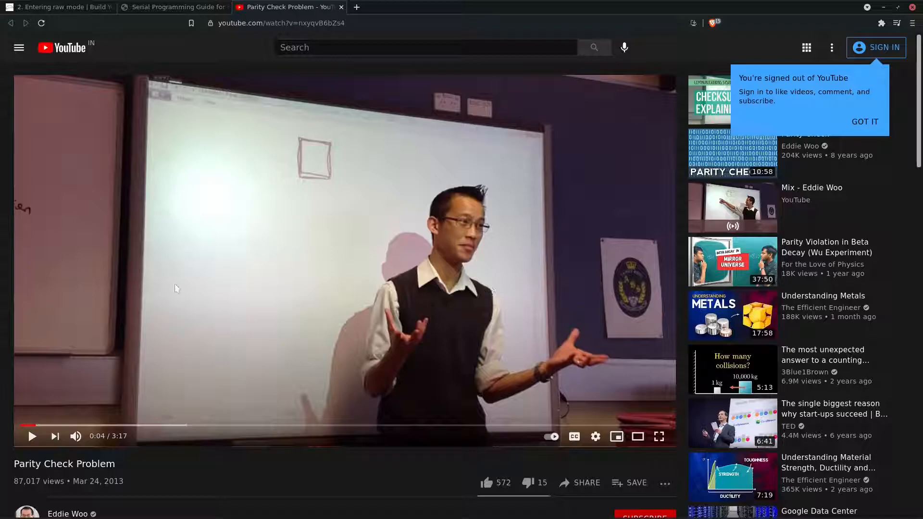
pyautogui.moveTo(175, 288)
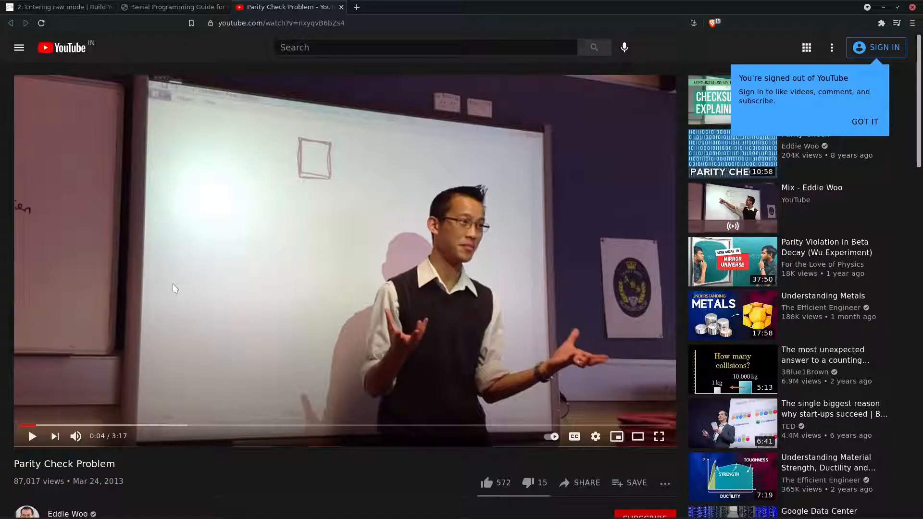
pyautogui.moveTo(149, 263)
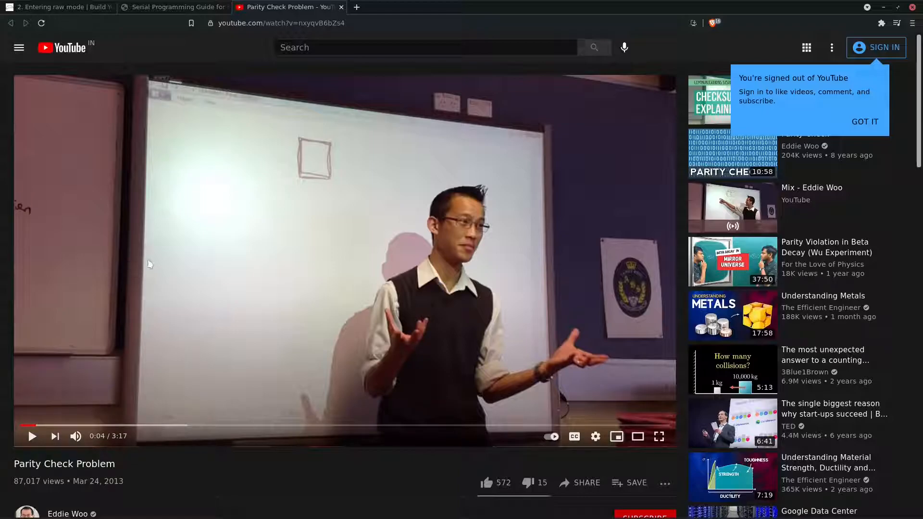
pyautogui.moveTo(173, 194)
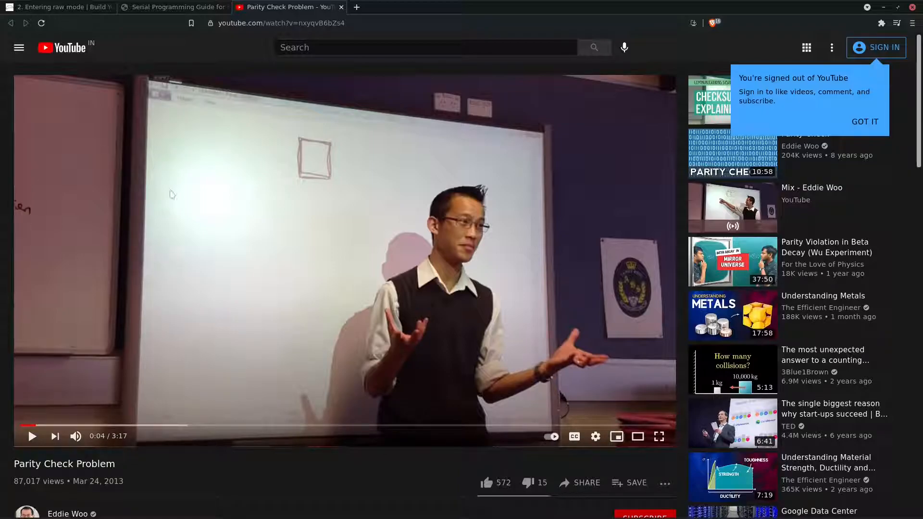
pyautogui.moveTo(152, 234)
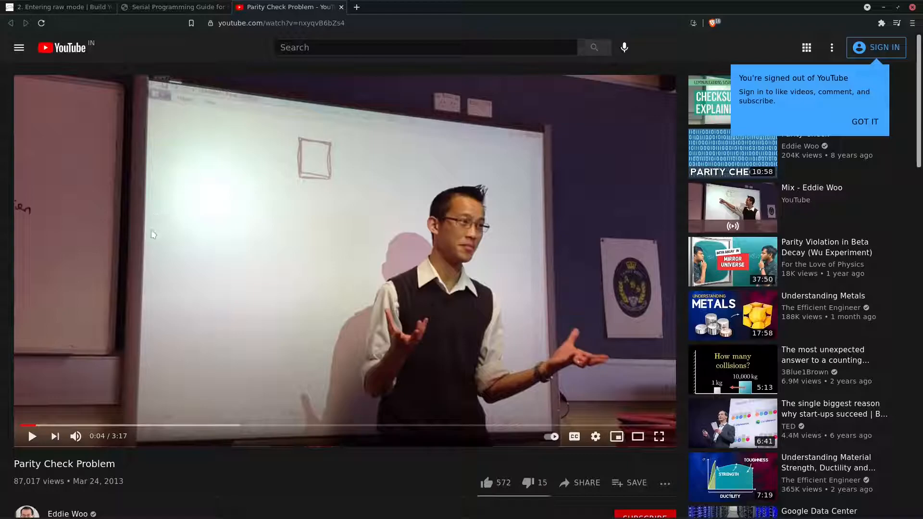
pyautogui.moveTo(552, 222)
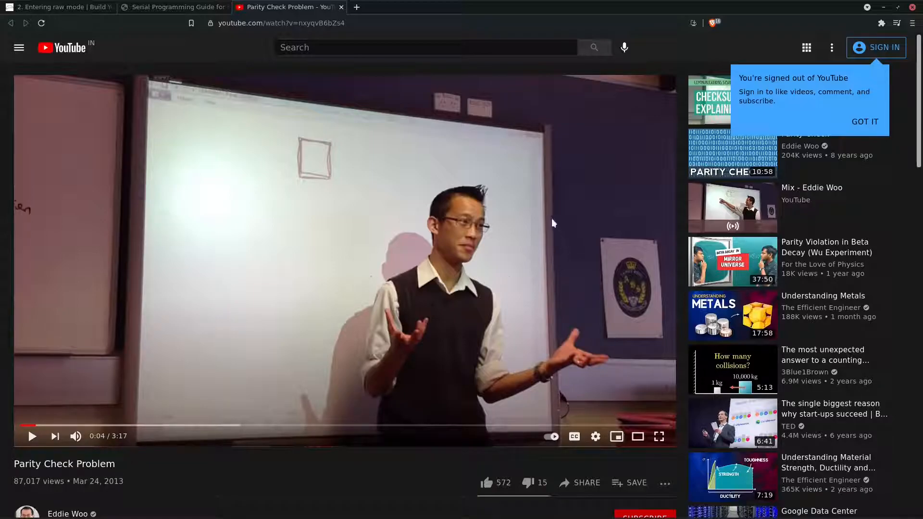
pyautogui.moveTo(337, 215)
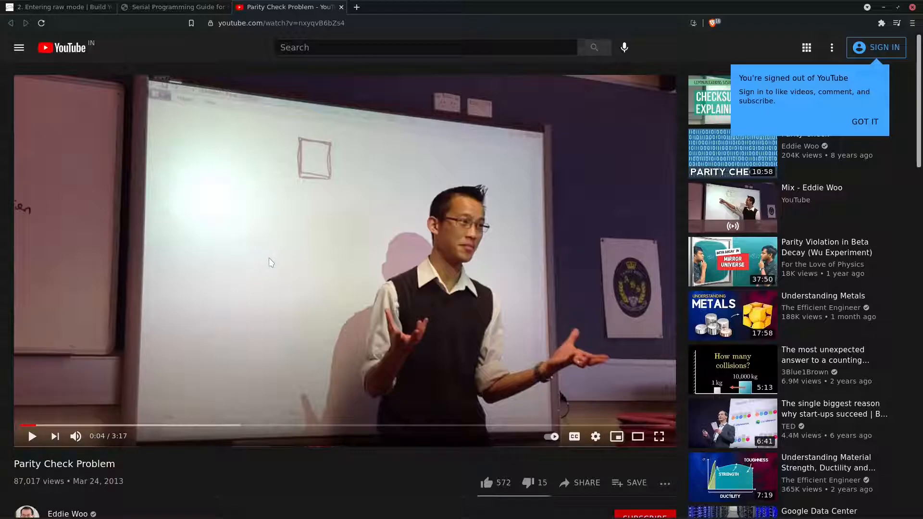
pyautogui.moveTo(246, 271)
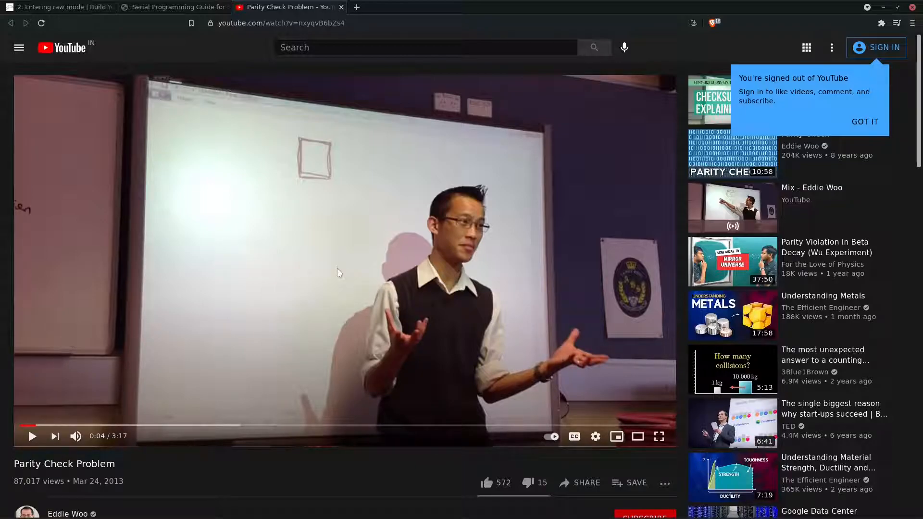
pyautogui.moveTo(365, 240)
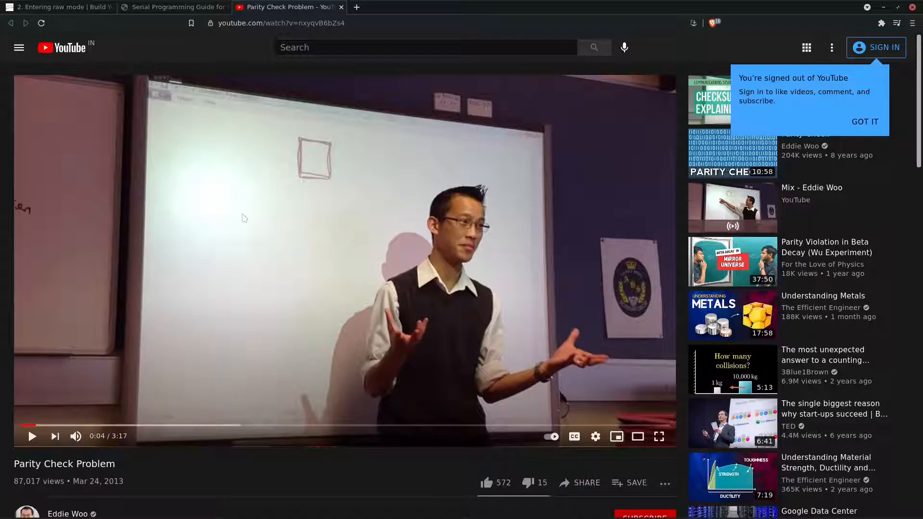
pyautogui.moveTo(312, 210)
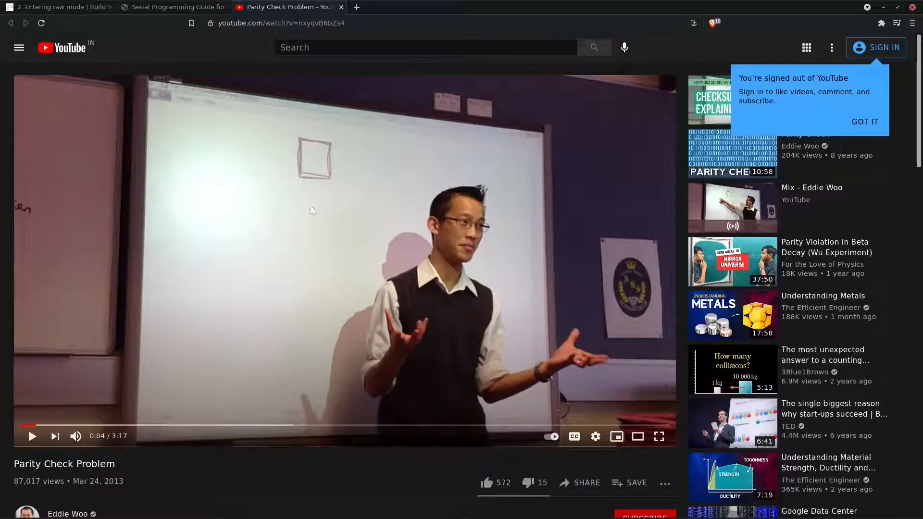
pyautogui.click(173, 7)
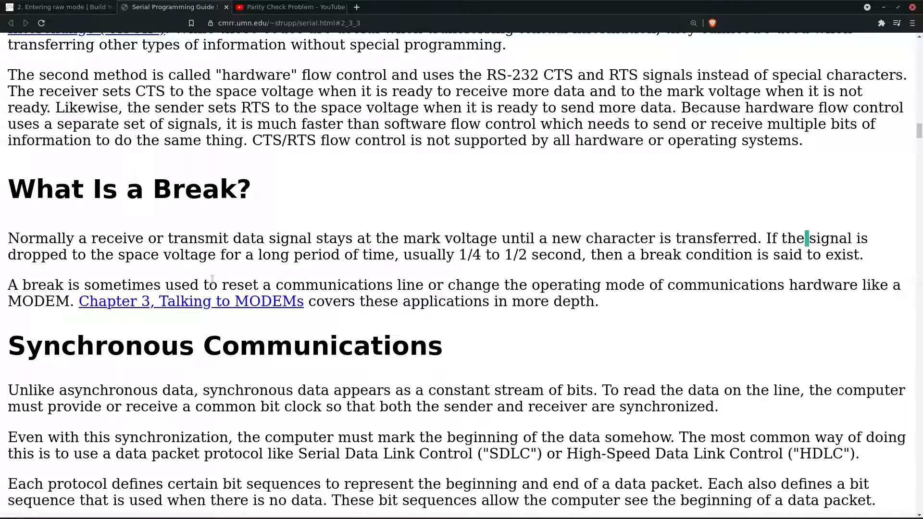
pyautogui.moveTo(280, 221)
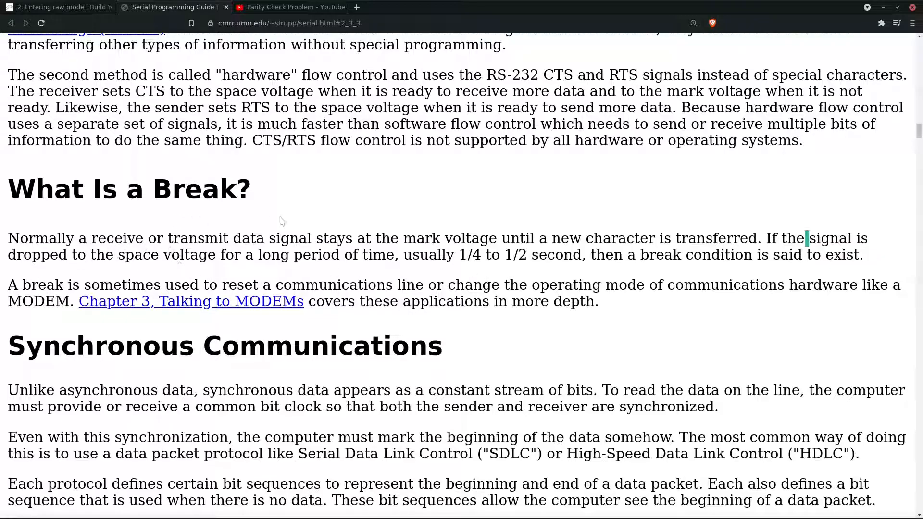
pyautogui.moveTo(282, 160)
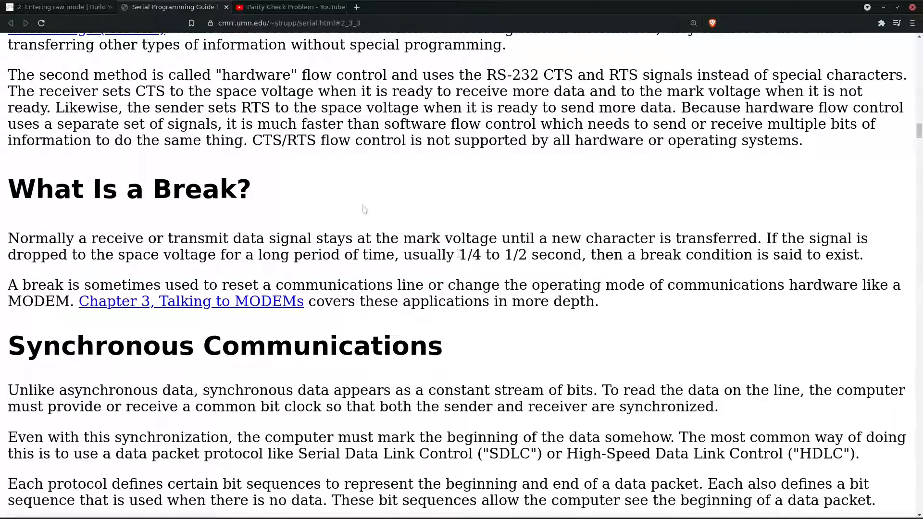
pyautogui.moveTo(580, 186)
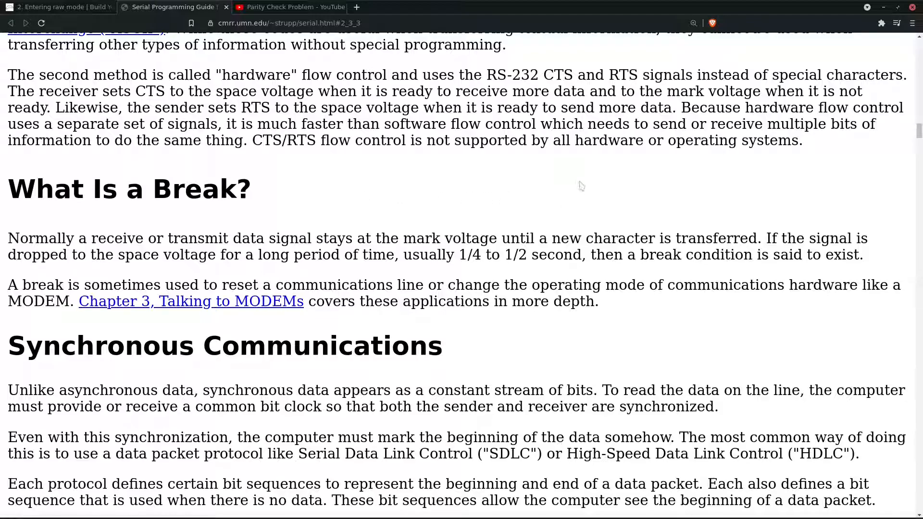
pyautogui.moveTo(461, 254)
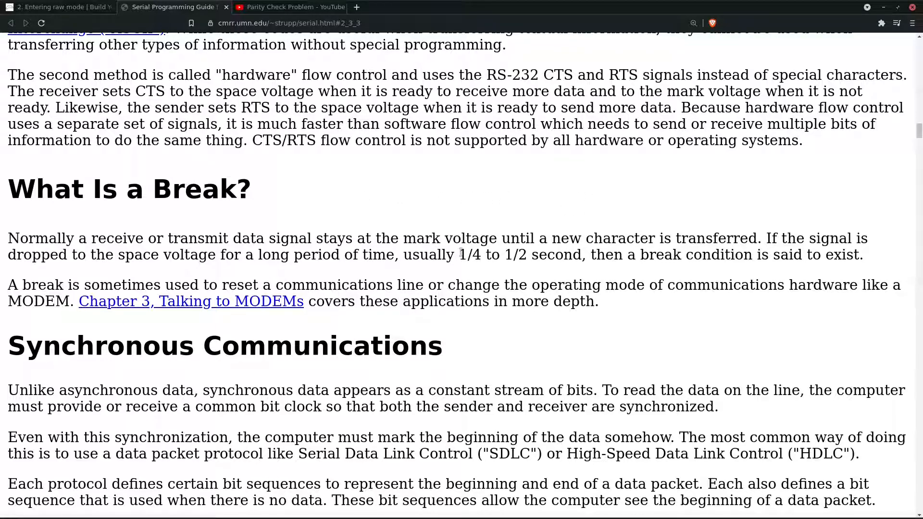
pyautogui.doubleClick(470, 255)
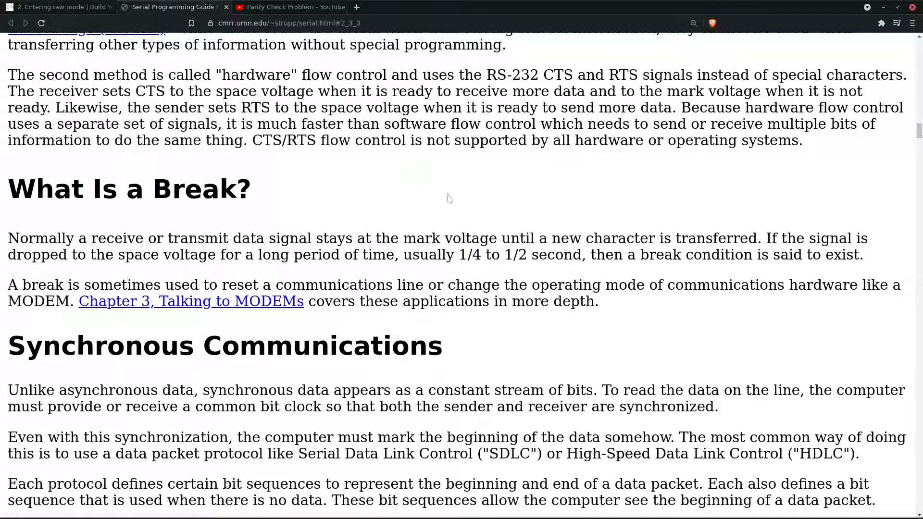
pyautogui.moveTo(526, 236)
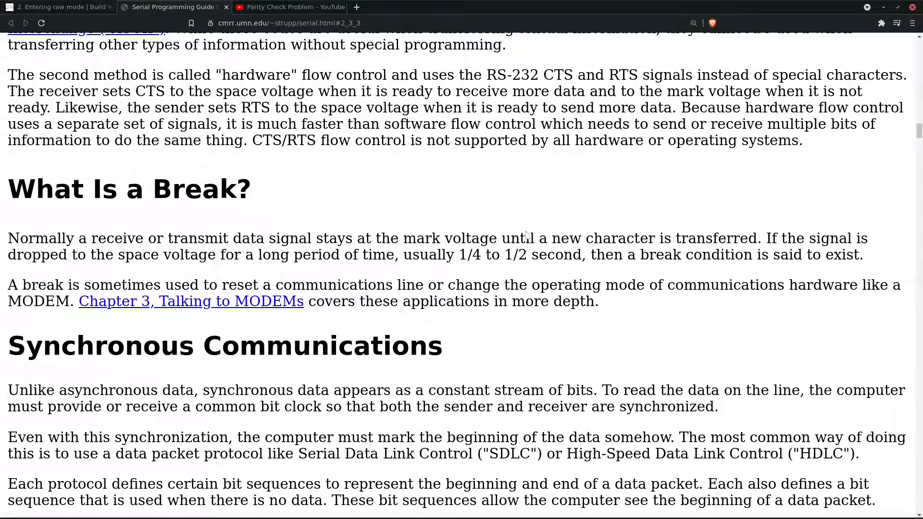
pyautogui.moveTo(247, 234)
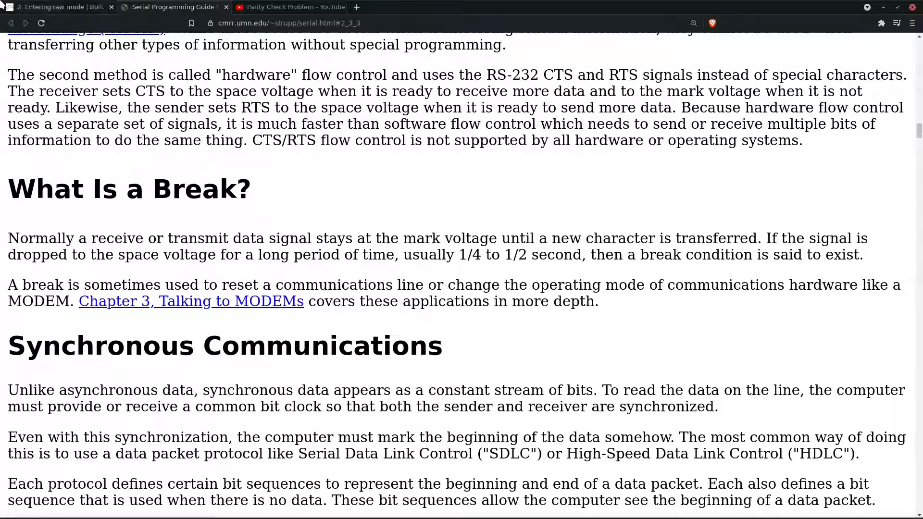
# Return to the Entering raw mode tab and highlight 'input' in the ISTRIP bullet.
pyautogui.click(56, 7)
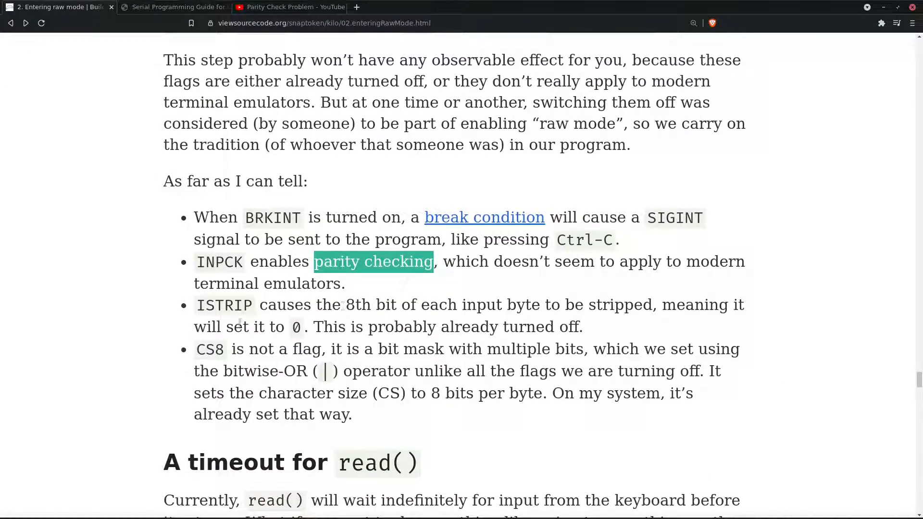
pyautogui.scroll(-3)
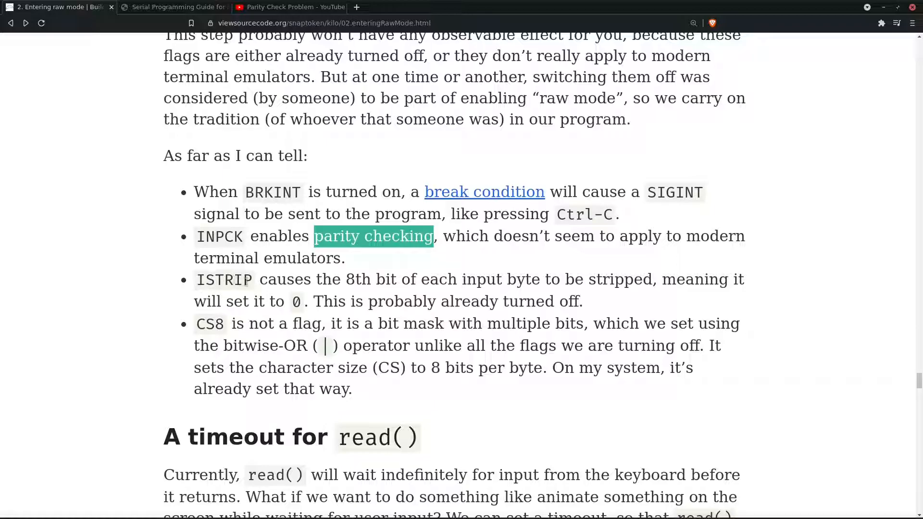
pyautogui.moveTo(459, 283)
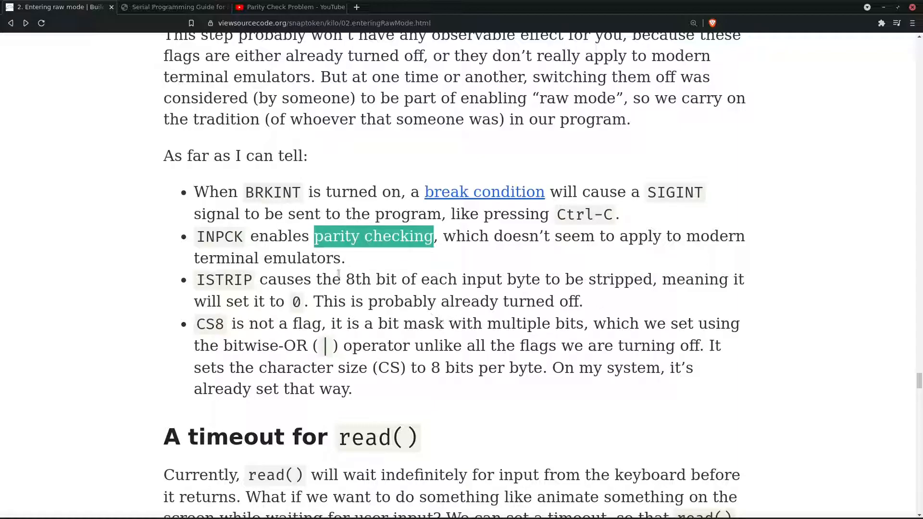
pyautogui.doubleClick(482, 278)
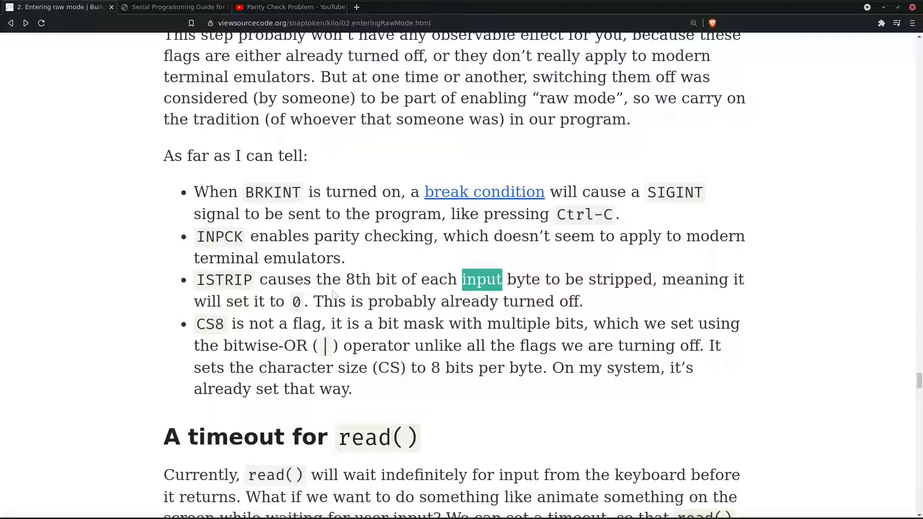
pyautogui.scroll(-3)
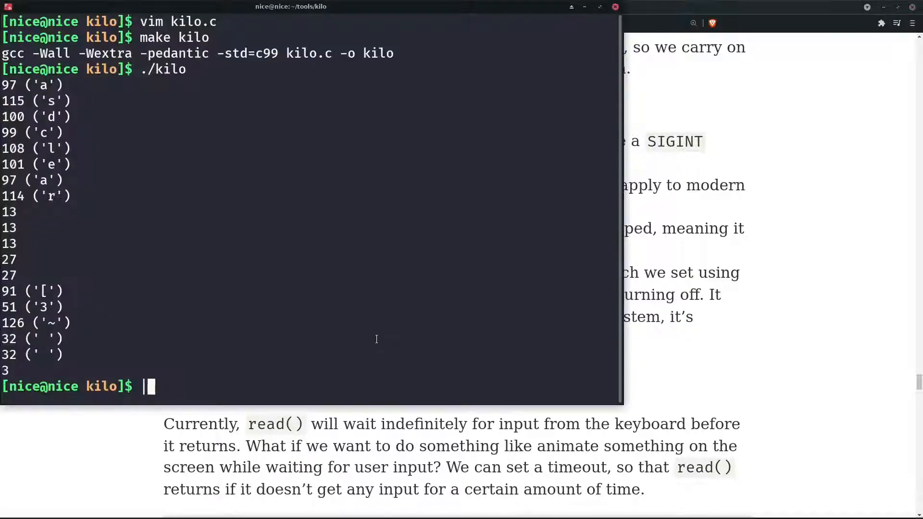
# Switch to the terminal showing the earlier make kilo and ./kilo output.
pyautogui.write('|')
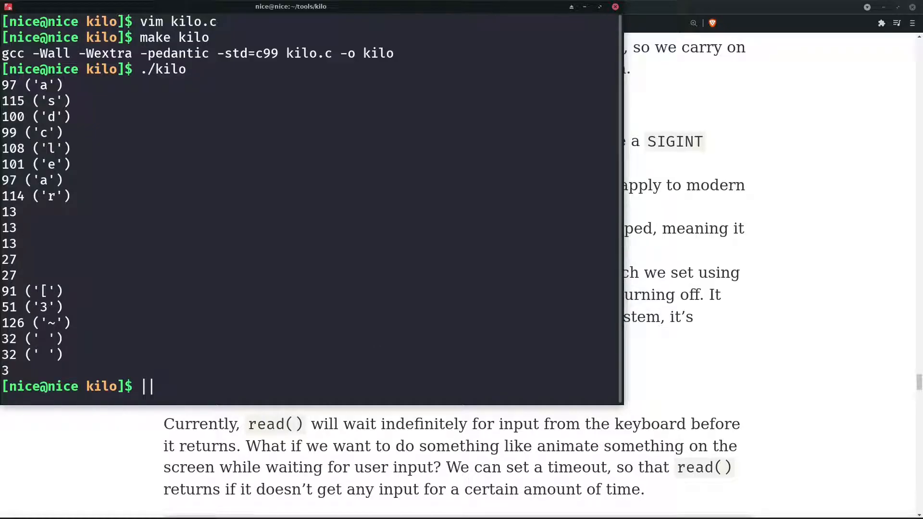
pyautogui.write('\\')
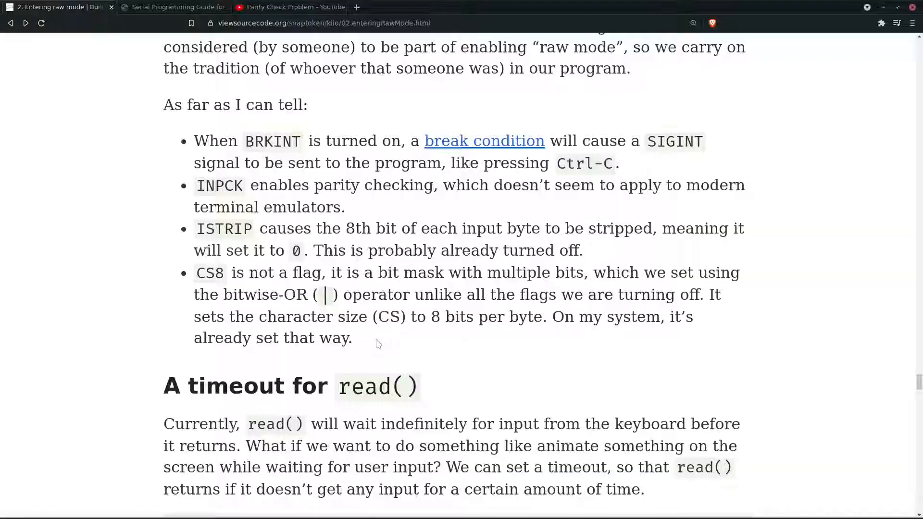
# Scroll back up through the BRKINT, INPCK, ISTRIP and CS8 bullet list.
pyautogui.doubleClick(352, 295)
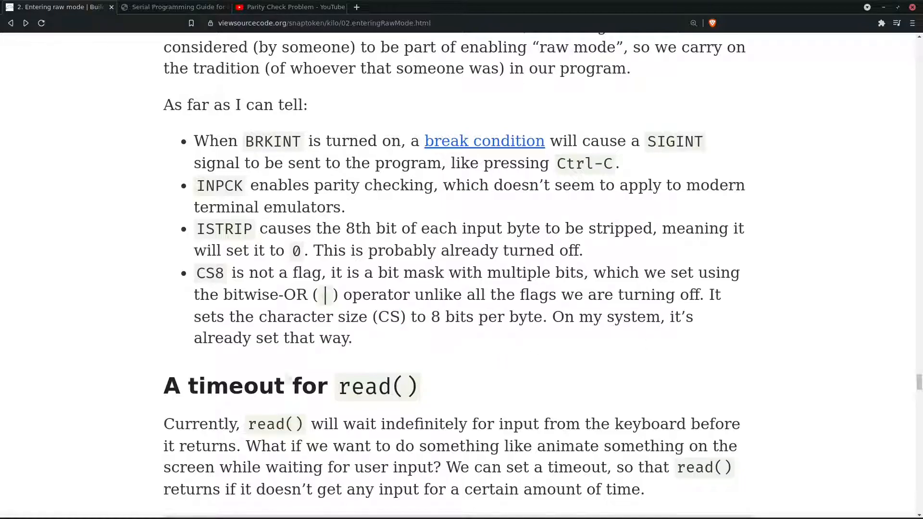
pyautogui.scroll(3)
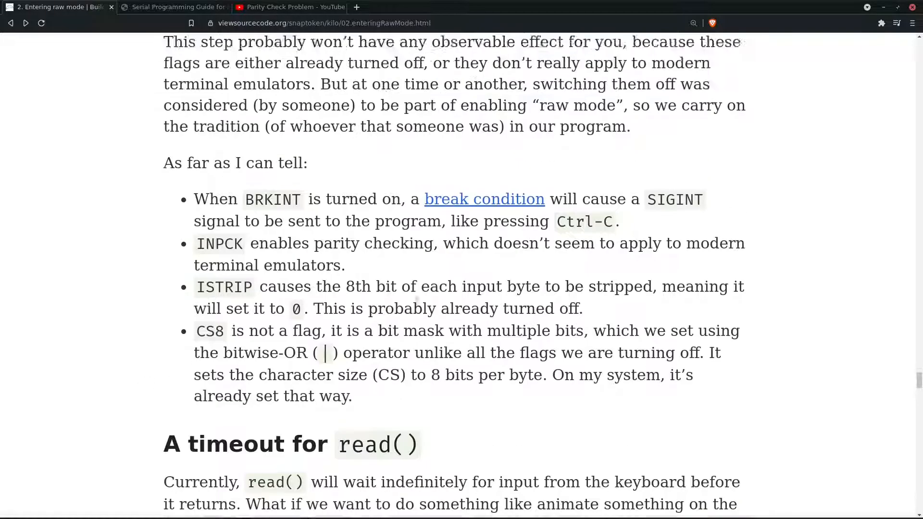
pyautogui.scroll(3)
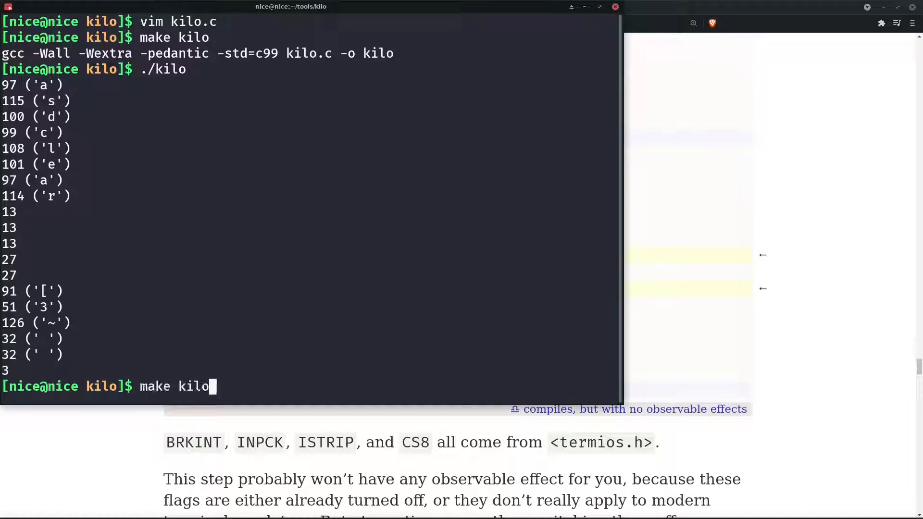
# Rerun kilo and confirm letters and Ctrl-C, Ctrl-E, Ctrl-Q, Ctrl-S print codes 3, 5, 17, 19.
pyautogui.press('Return')
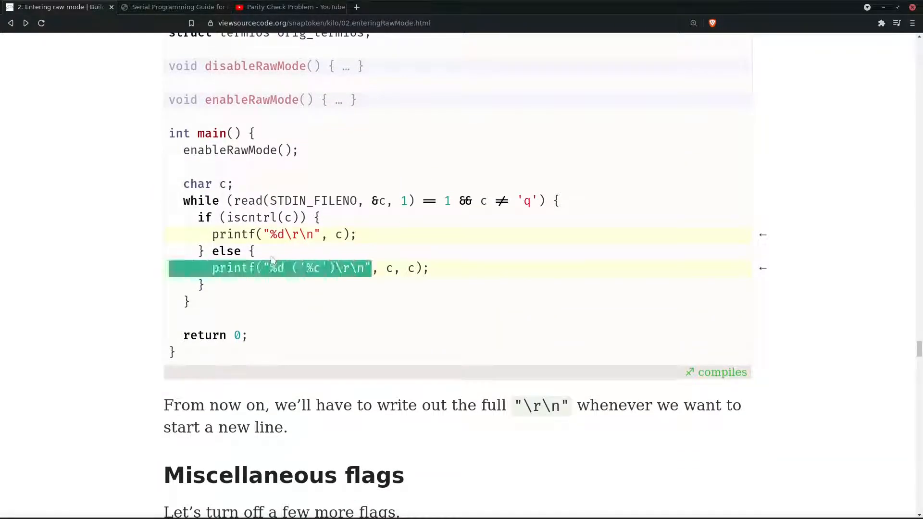
pyautogui.scroll(3)
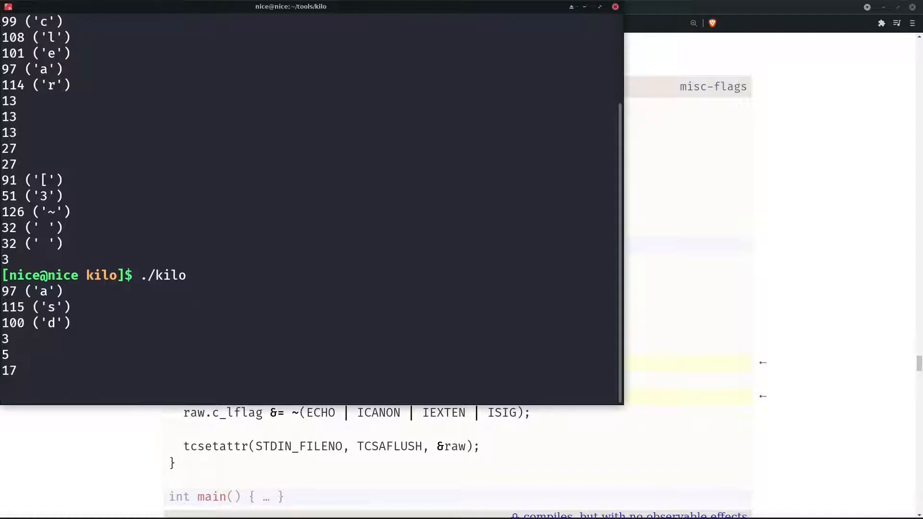
pyautogui.scroll(3)
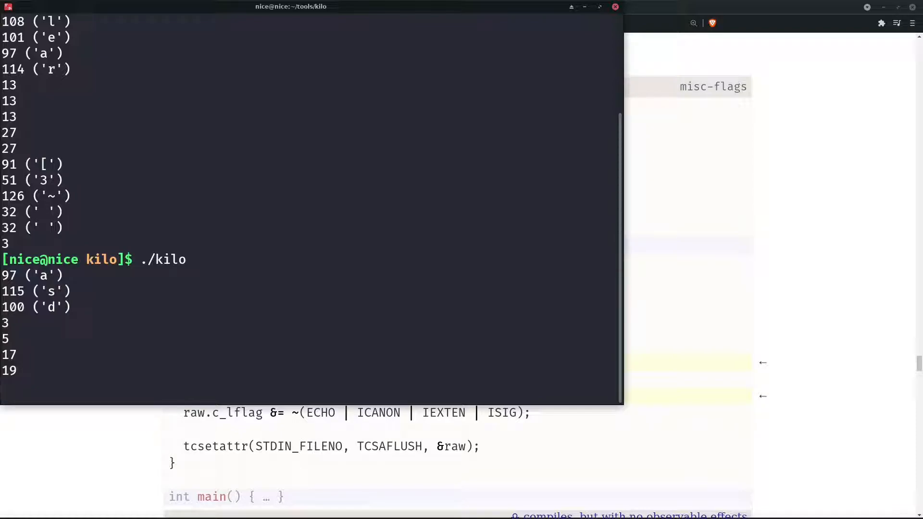
pyautogui.press('Return')
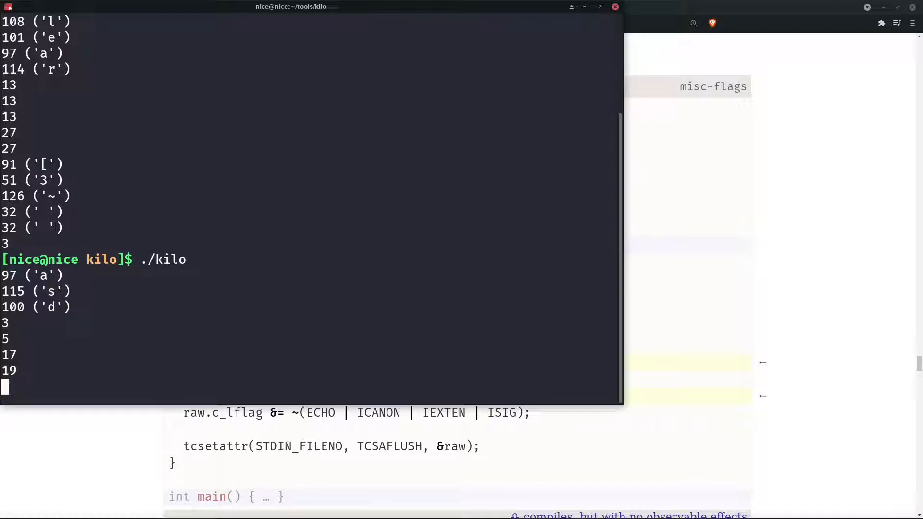
pyautogui.press('Return')
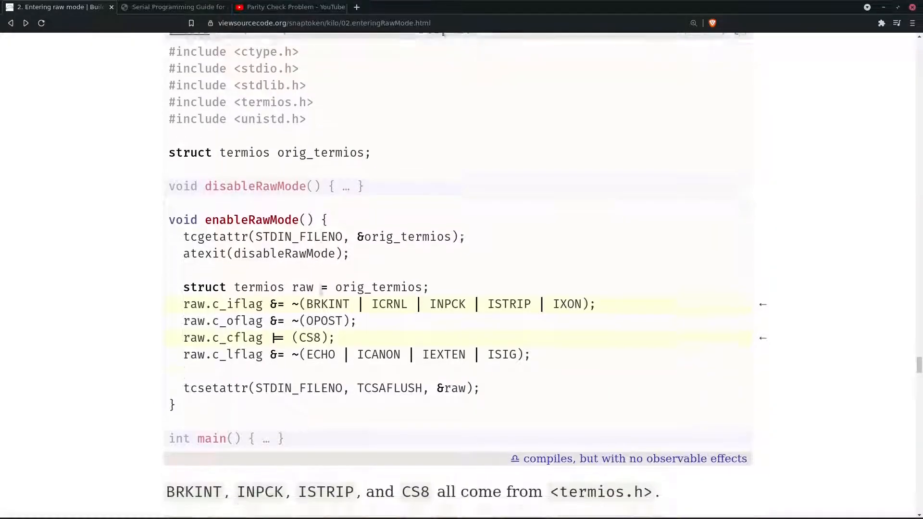
# Scroll the tutorial from the Step 13 misc-flags code through the BRKINT, INPCK, ISTRIP, CS8 explanations.
pyautogui.scroll(-3)
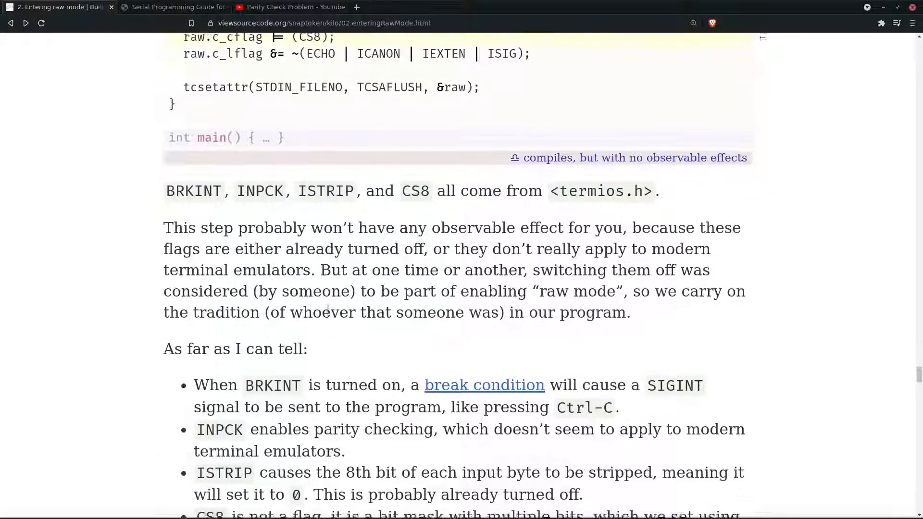
pyautogui.scroll(-3)
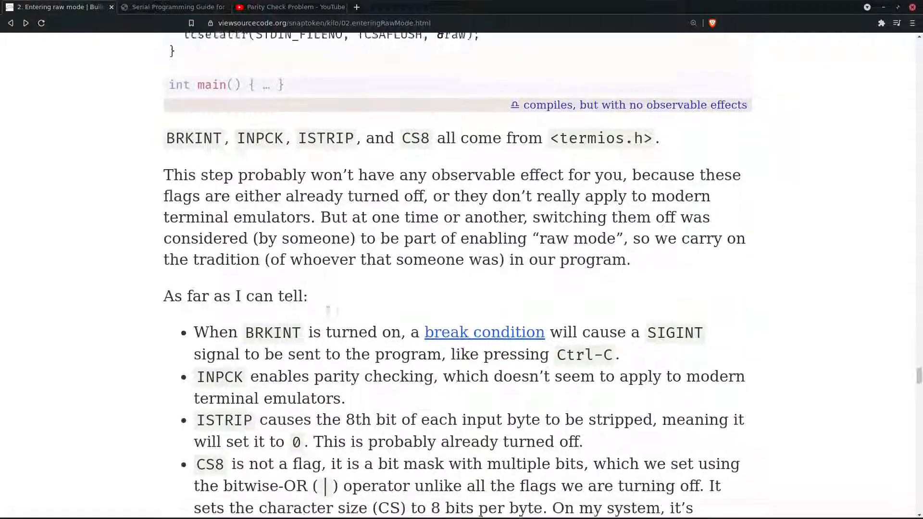
pyautogui.scroll(3)
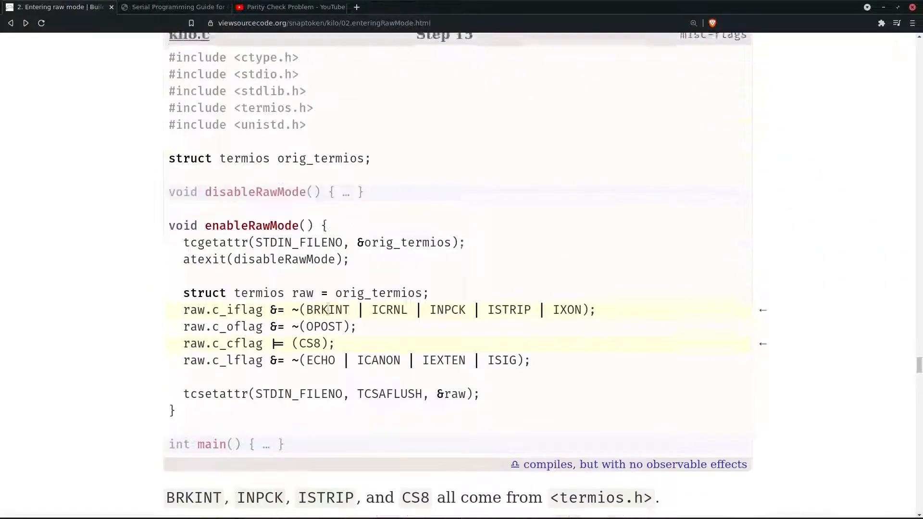
pyautogui.scroll(-3)
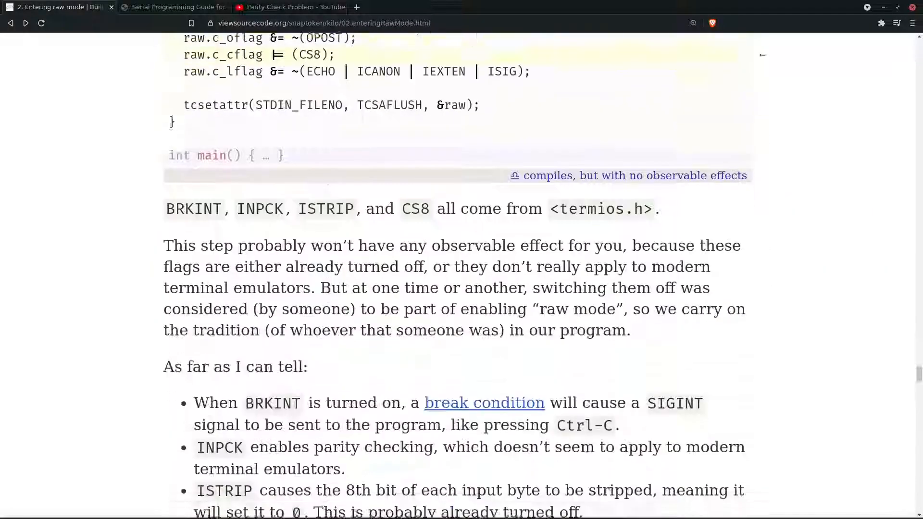
pyautogui.scroll(-3)
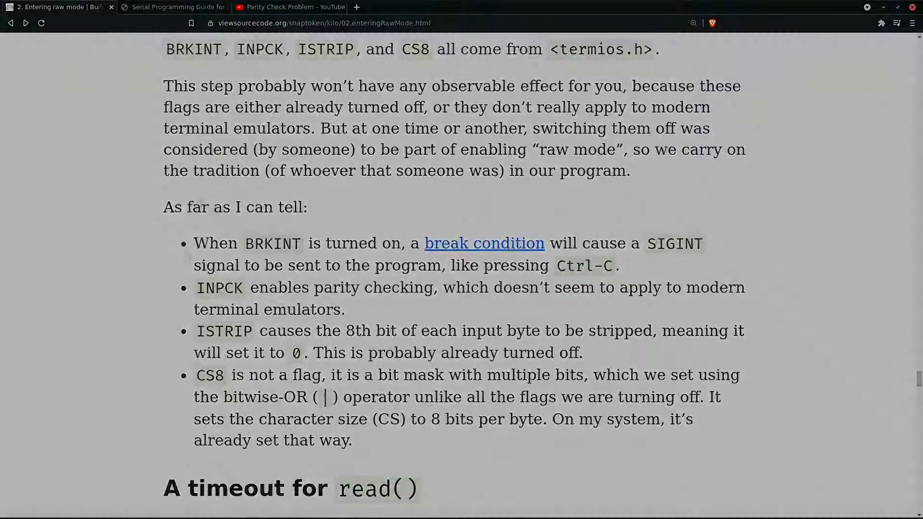